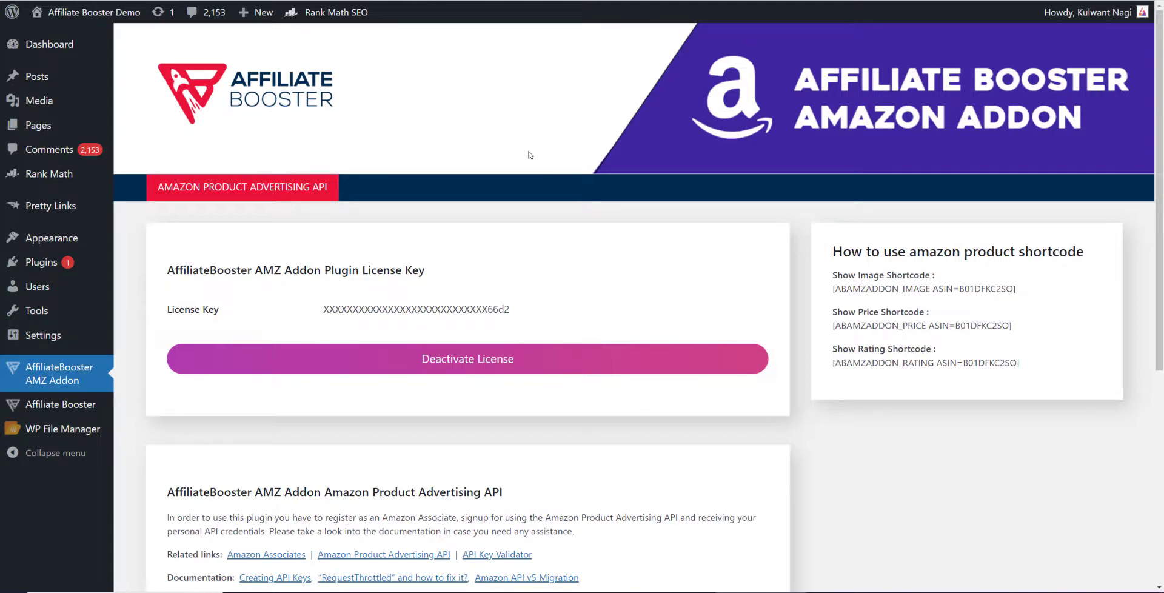
- Reach the Affiliate Booster guide on creating Amazon API keys from the documentation link
scroll("down", 3)
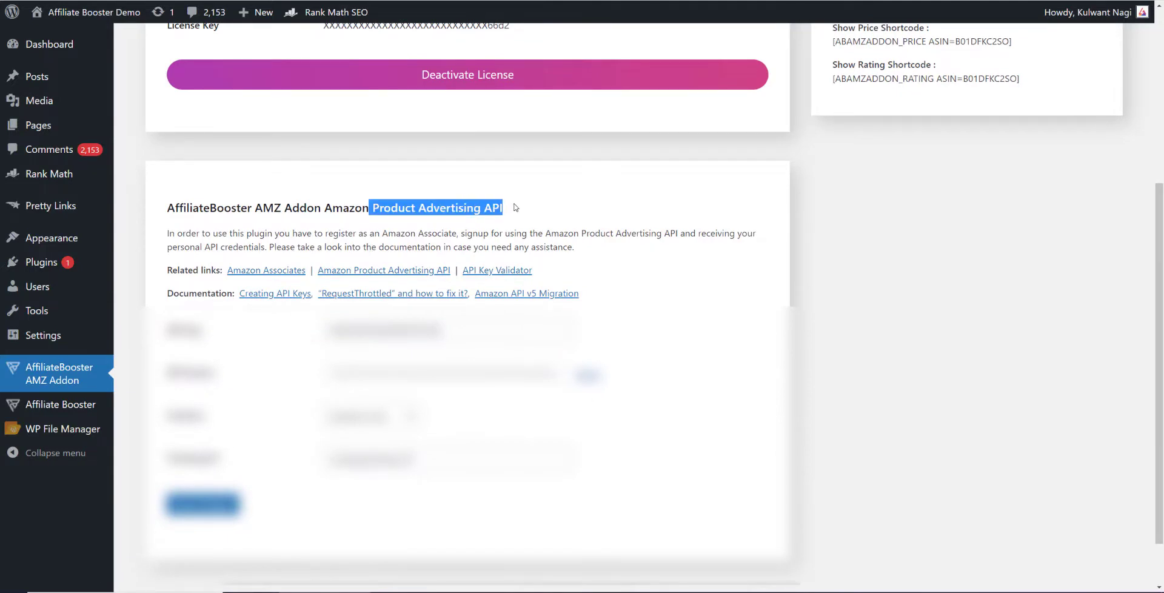
left_click(392, 222)
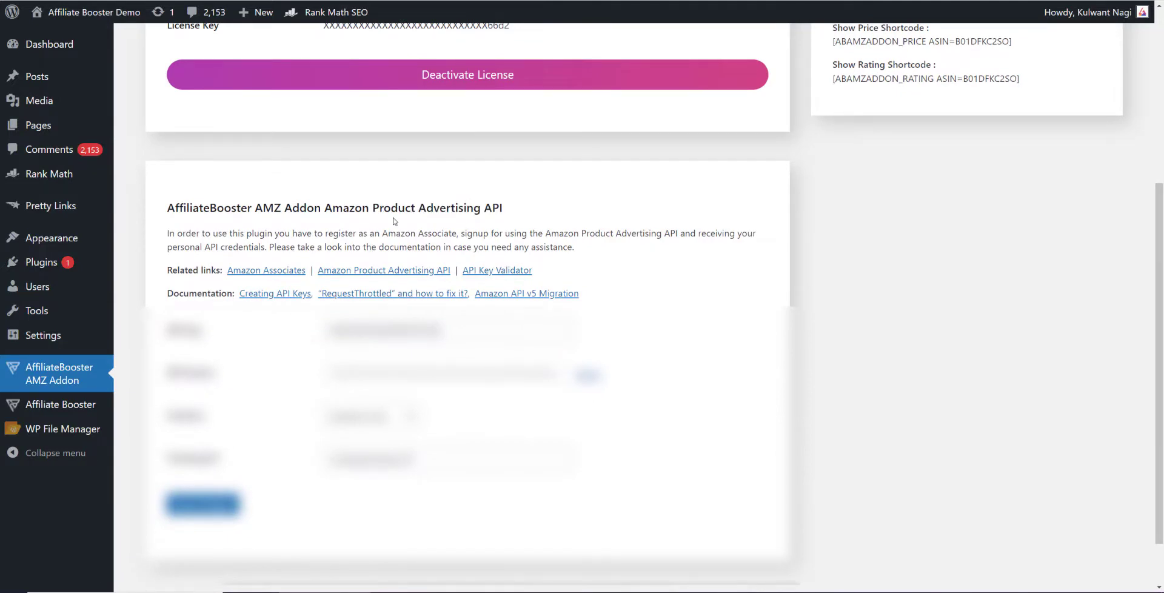
mouse_move(275, 297)
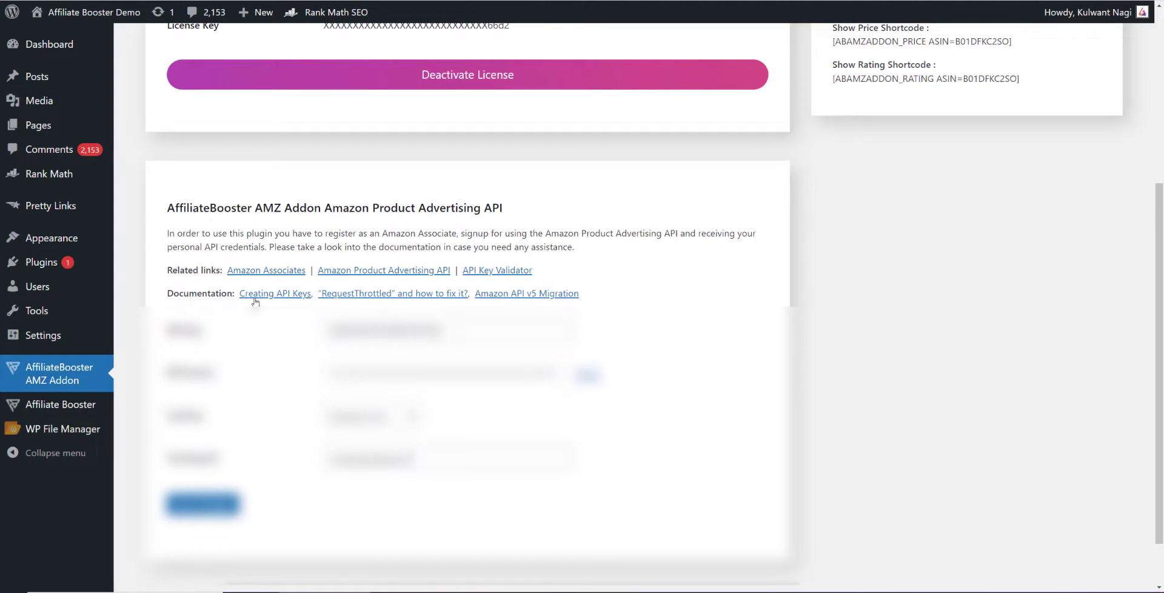
mouse_move(386, 301)
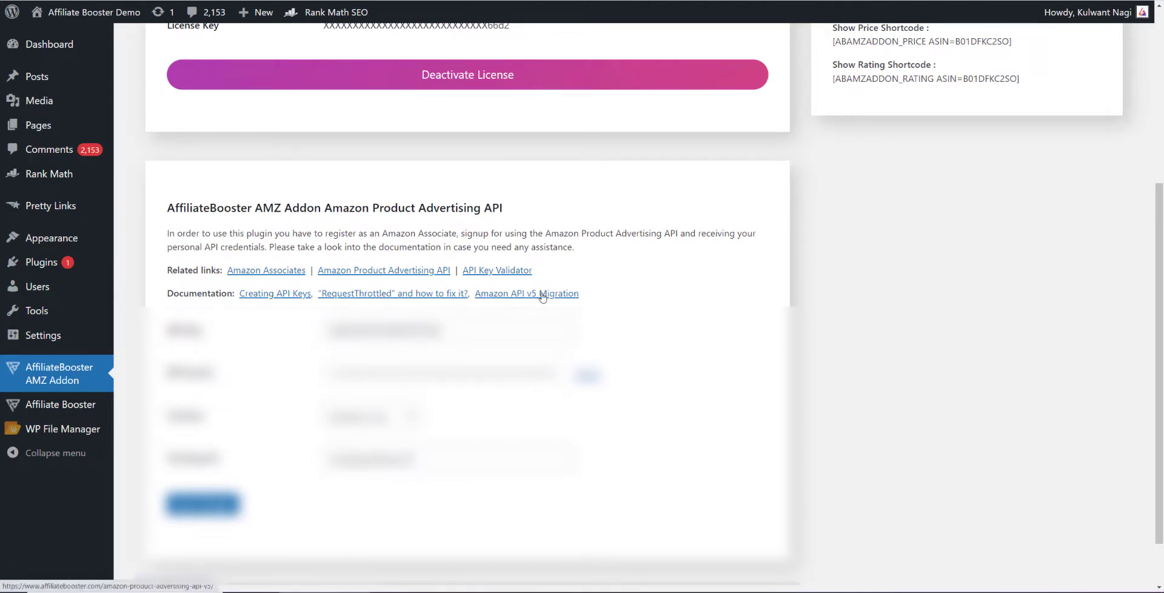
mouse_move(392, 293)
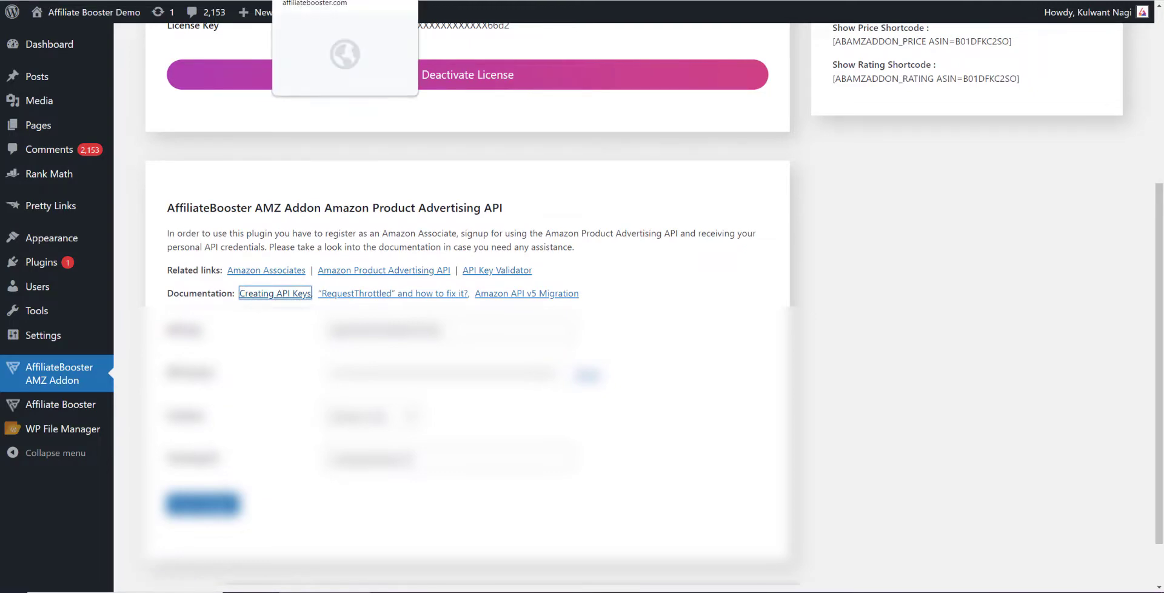
left_click(275, 293)
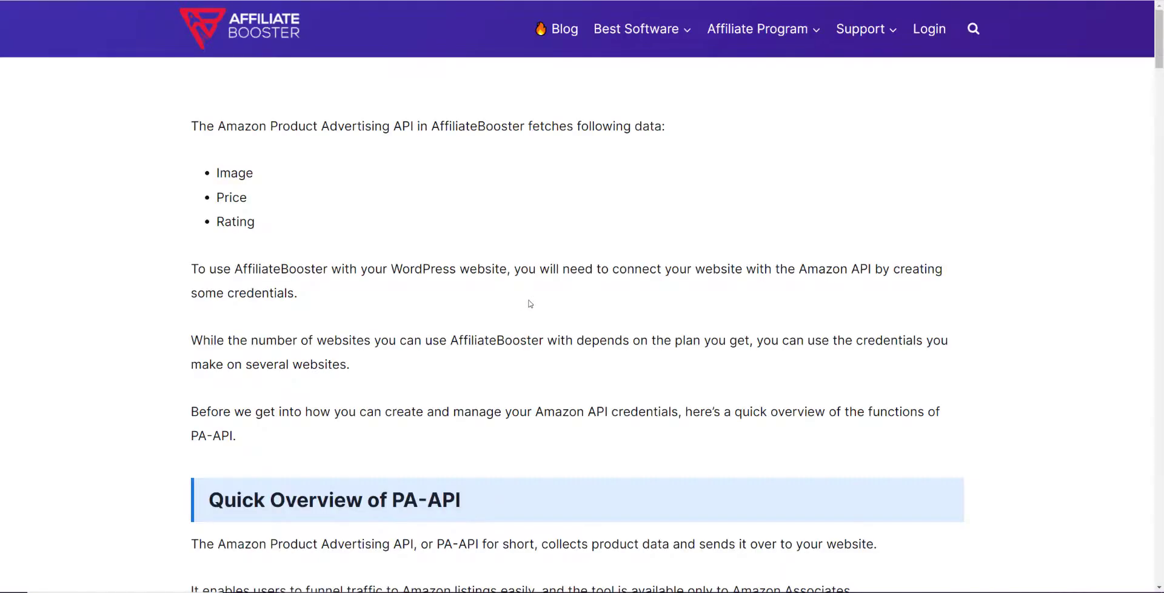
mouse_move(509, 308)
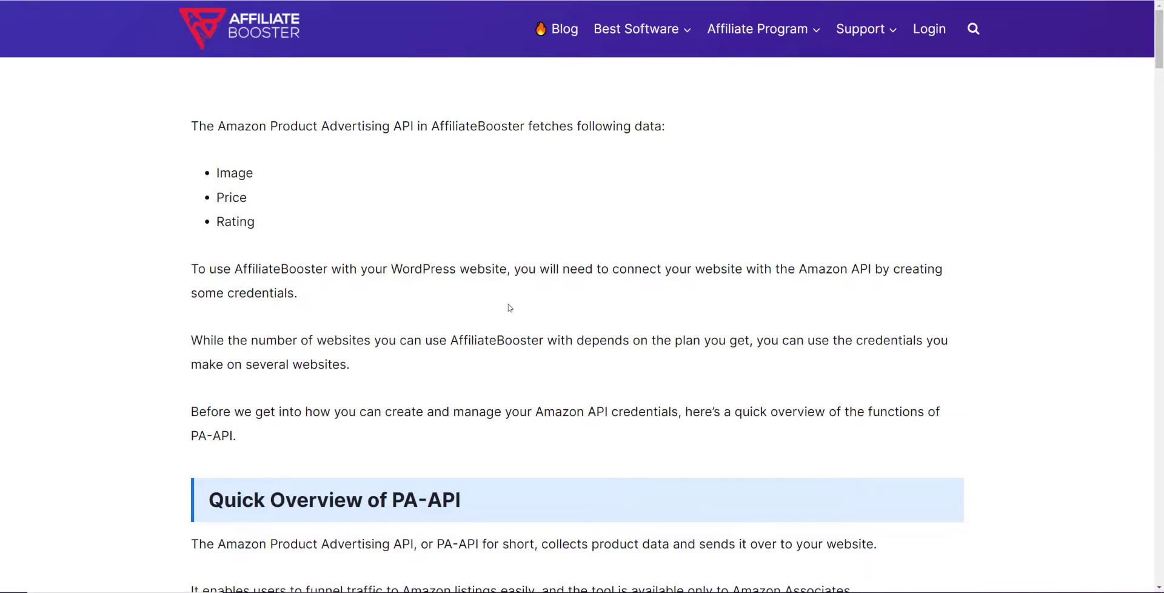
- Read through the article's sign-up and credentials download sections
scroll("down", 3)
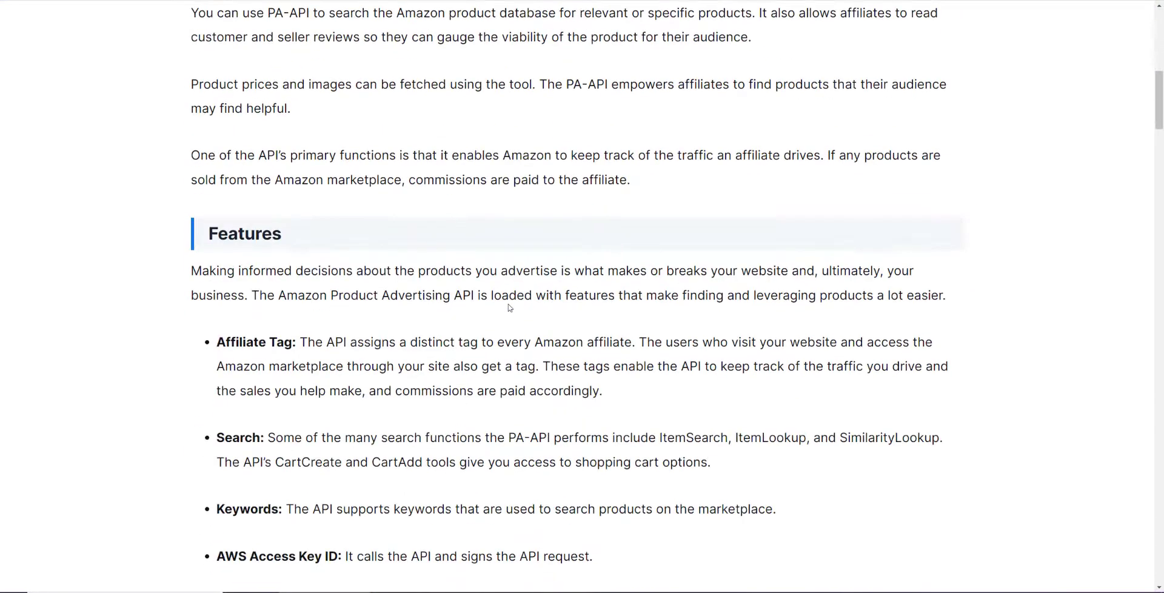
scroll("down", 3)
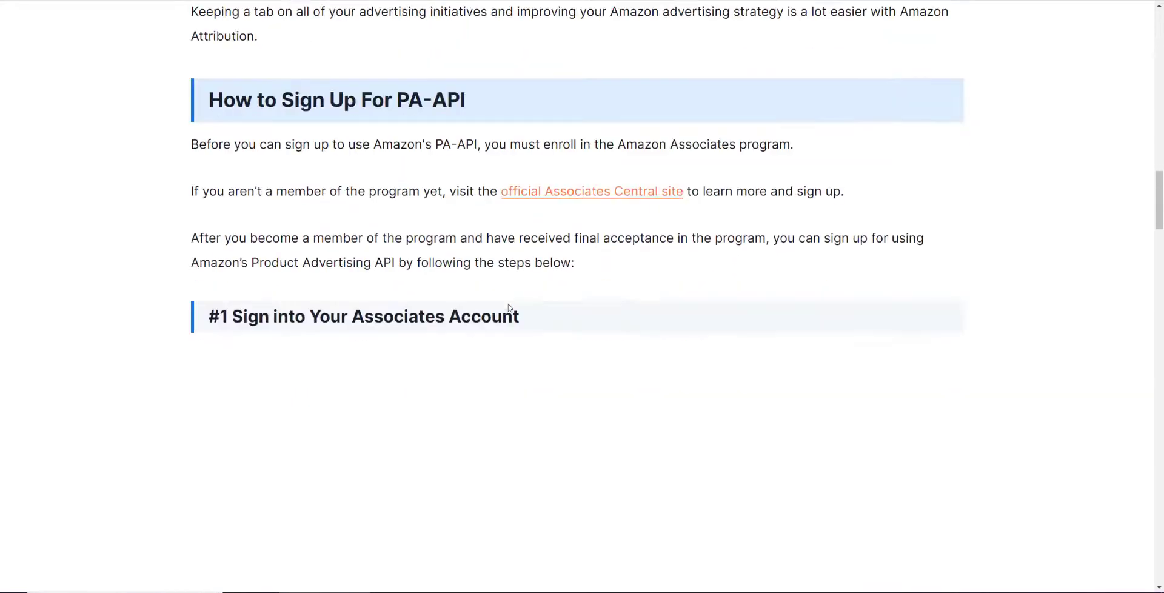
scroll("down", 3)
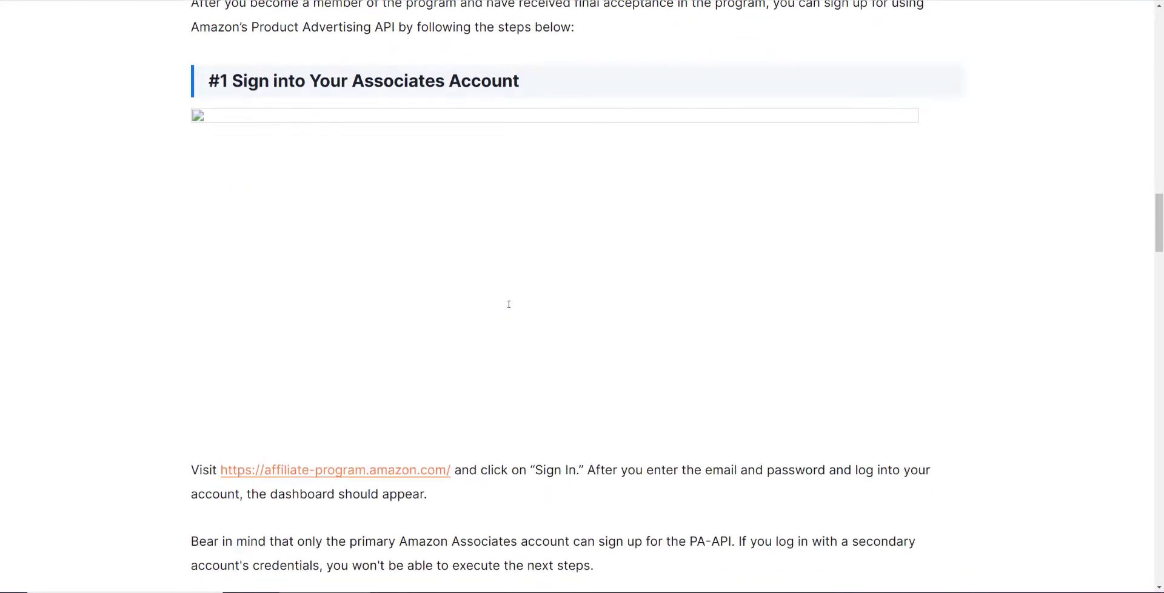
scroll("down", 3)
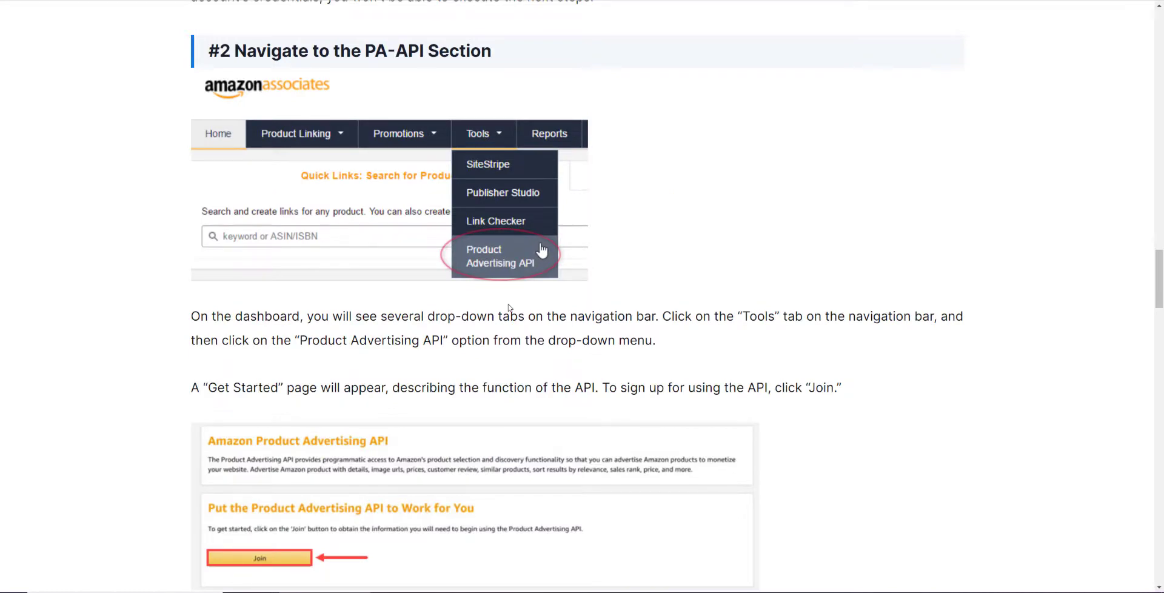
scroll("down", 3)
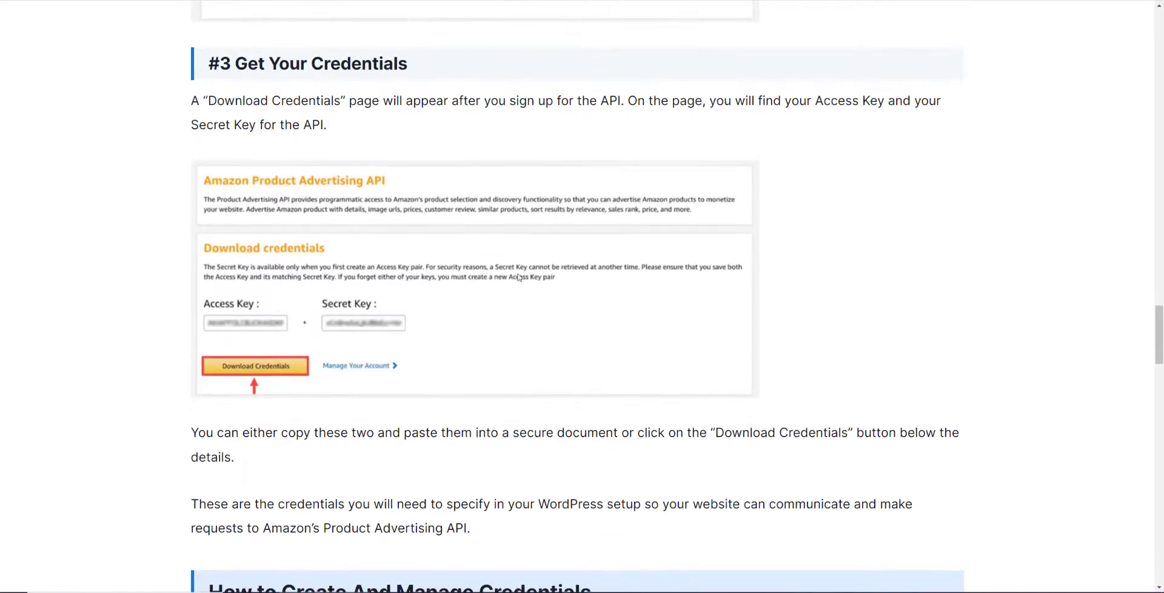
mouse_move(230, 26)
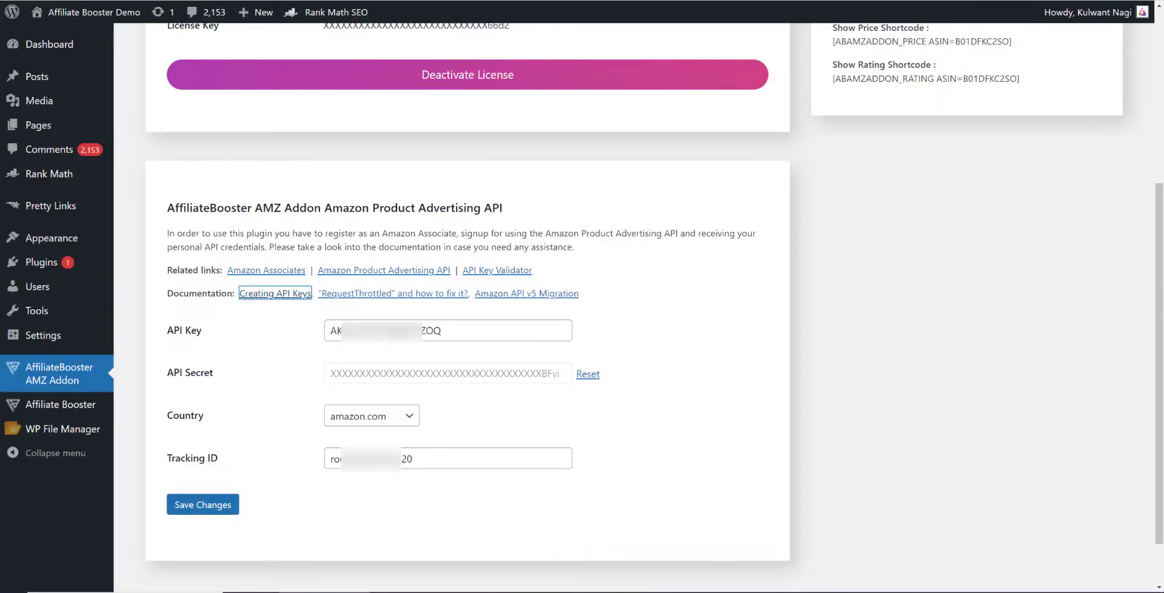
mouse_move(445, 408)
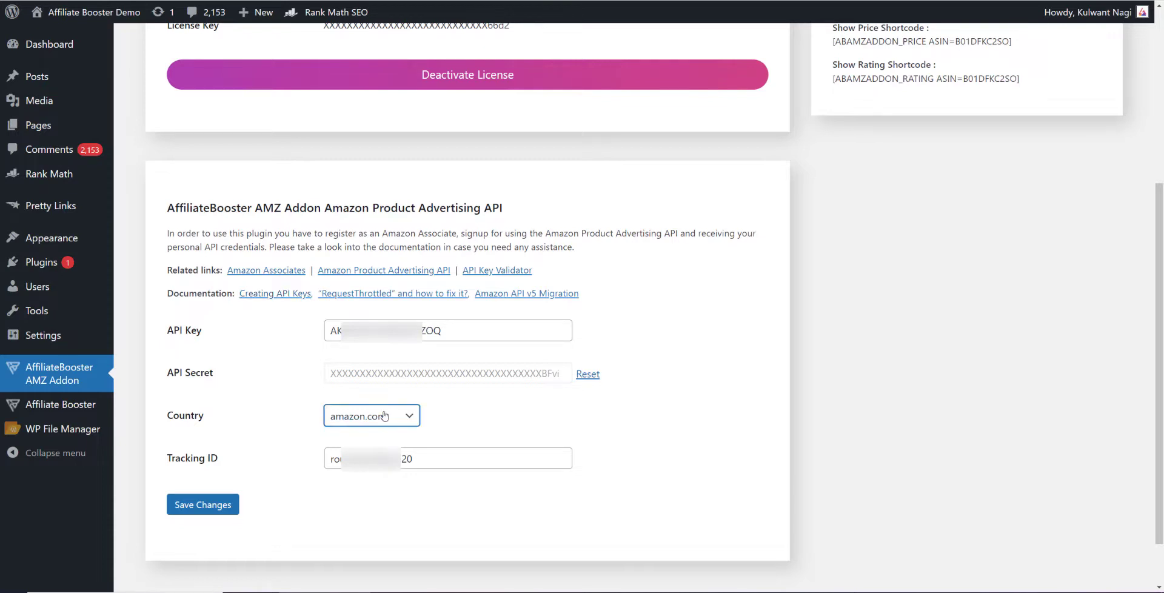
- Review the Amazon marketplace countries and keep amazon.com selected in the addon settings
left_click(371, 416)
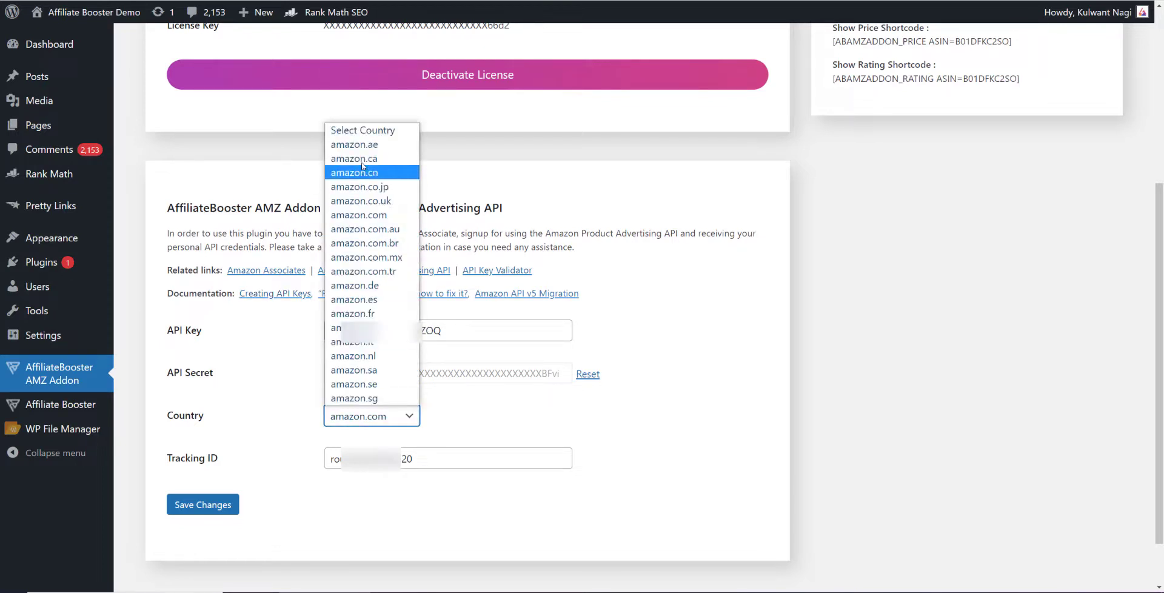
mouse_move(359, 158)
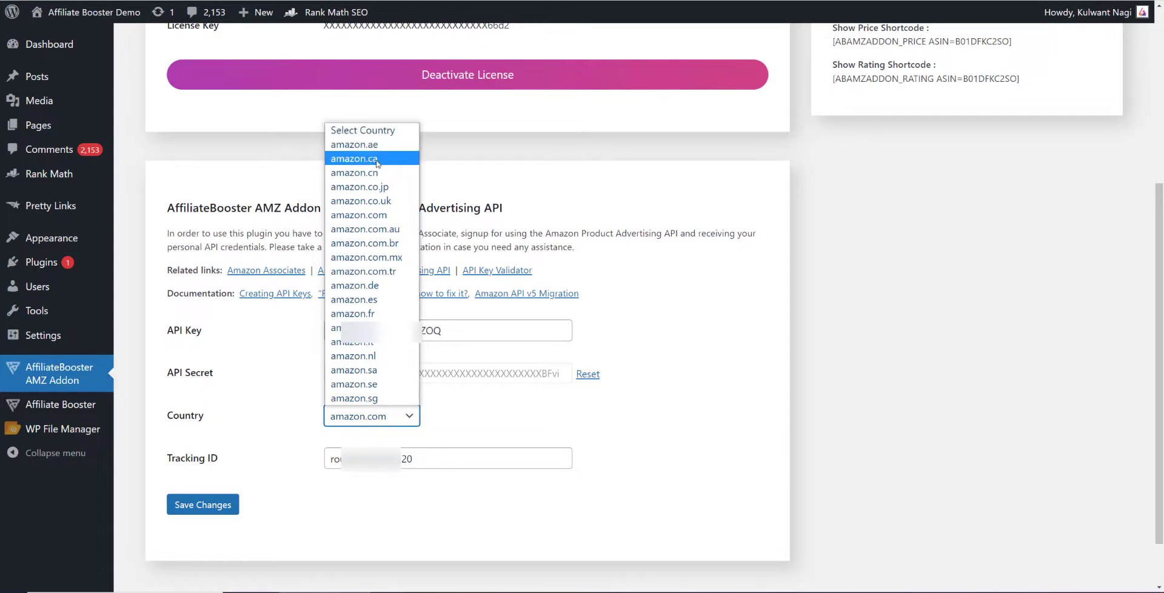
mouse_move(353, 313)
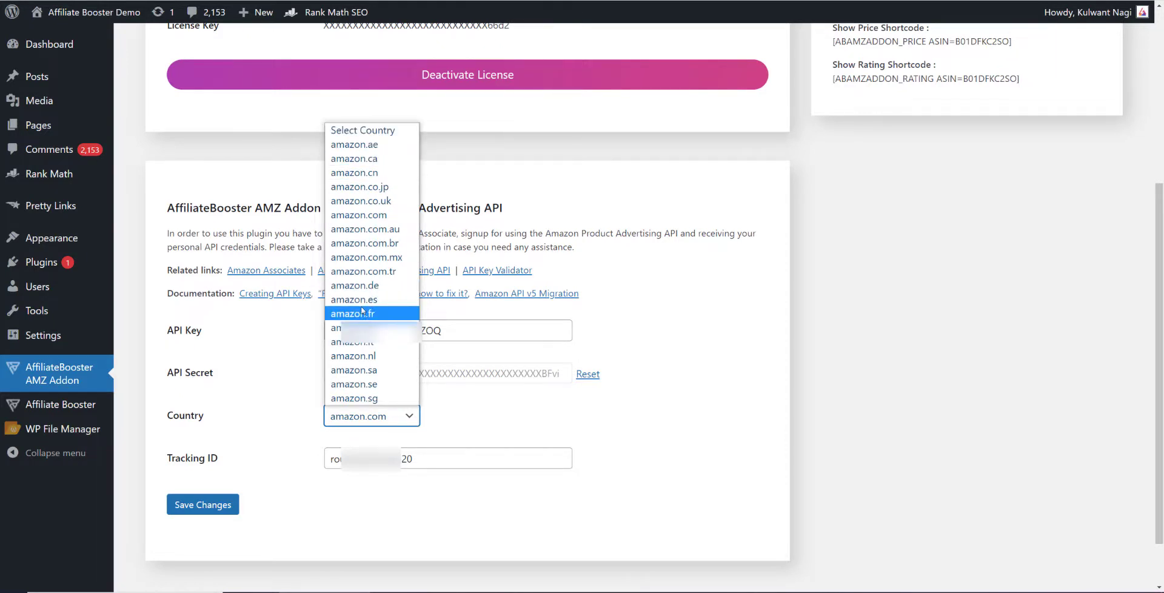
mouse_move(358, 215)
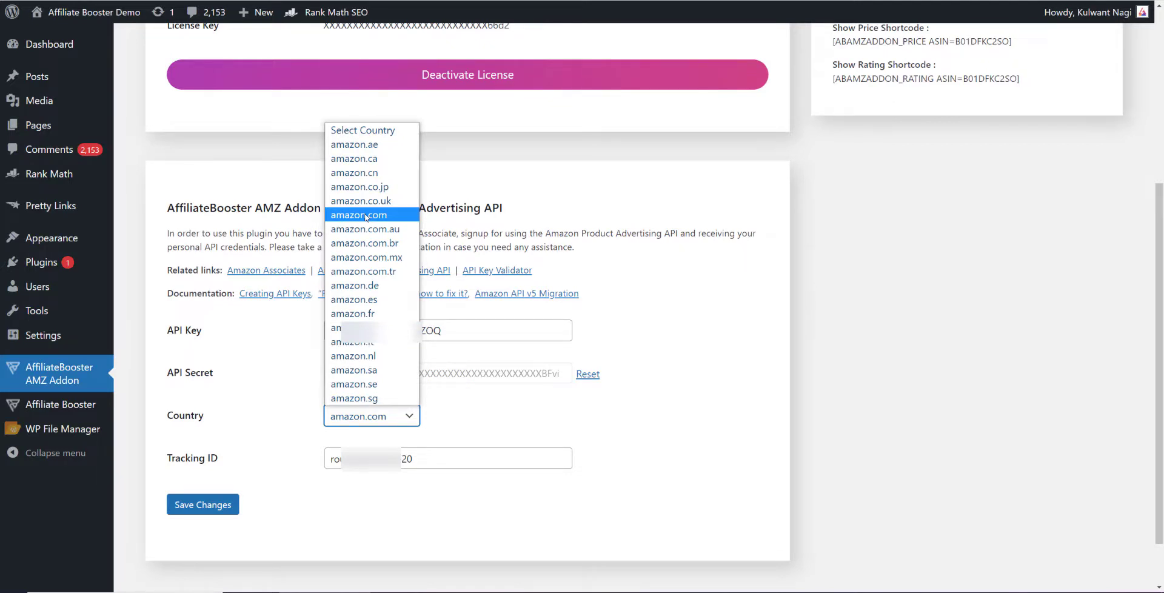
mouse_move(357, 328)
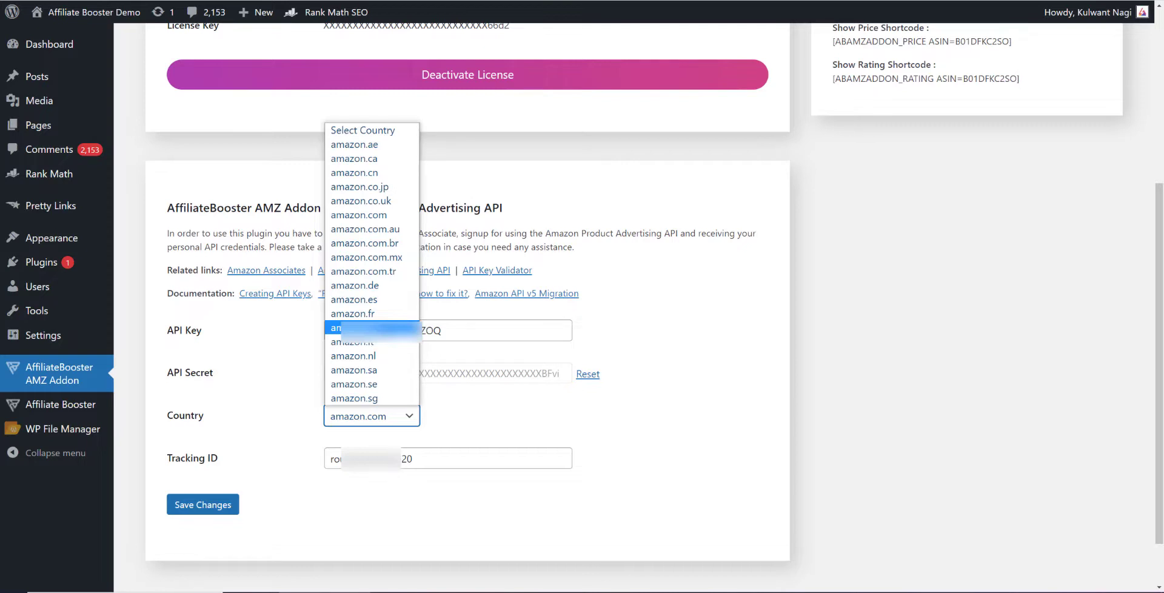
mouse_move(353, 313)
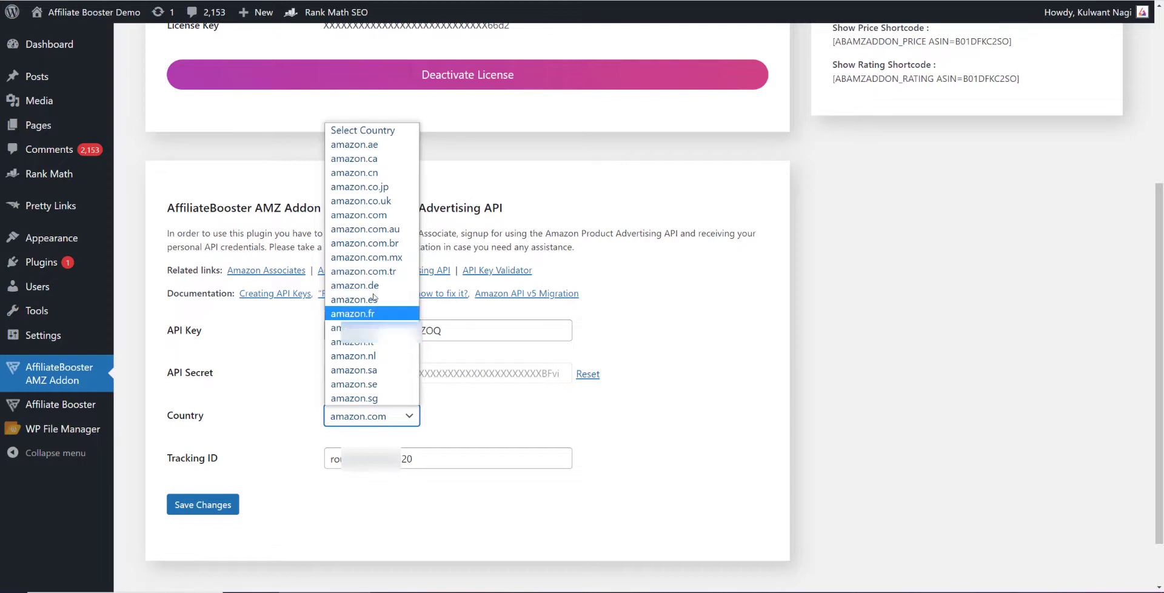
mouse_move(354, 158)
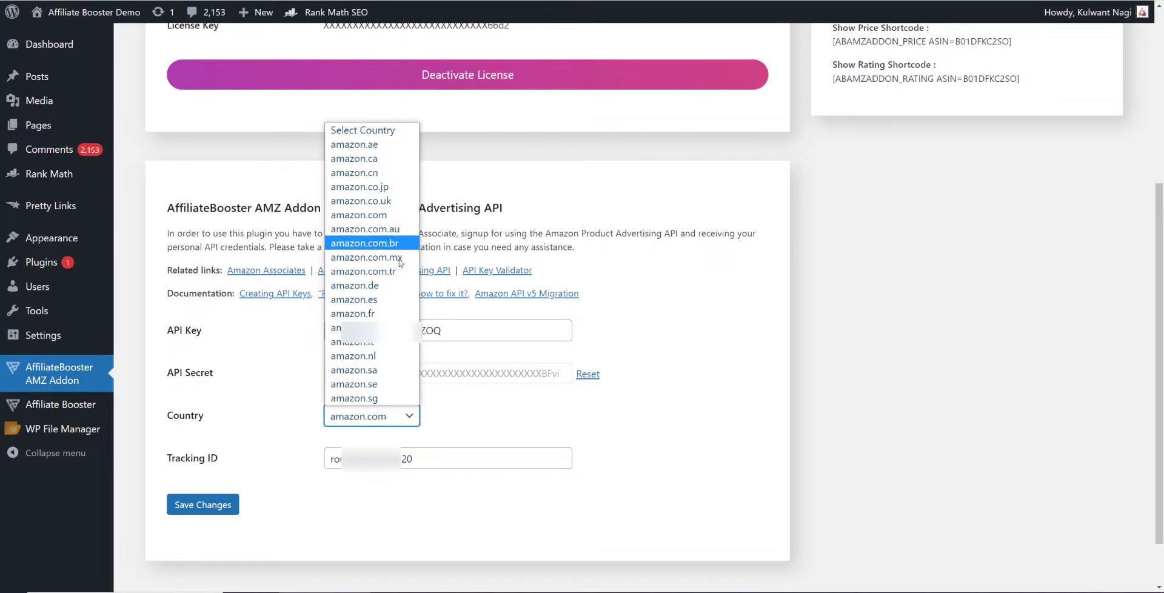
mouse_move(359, 215)
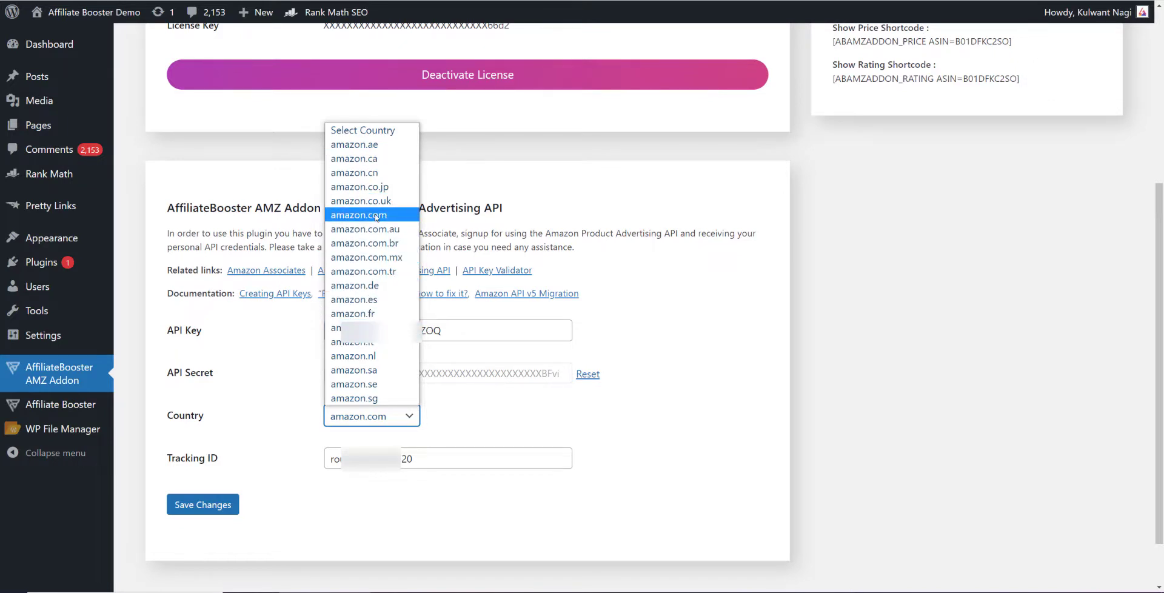
left_click(357, 214)
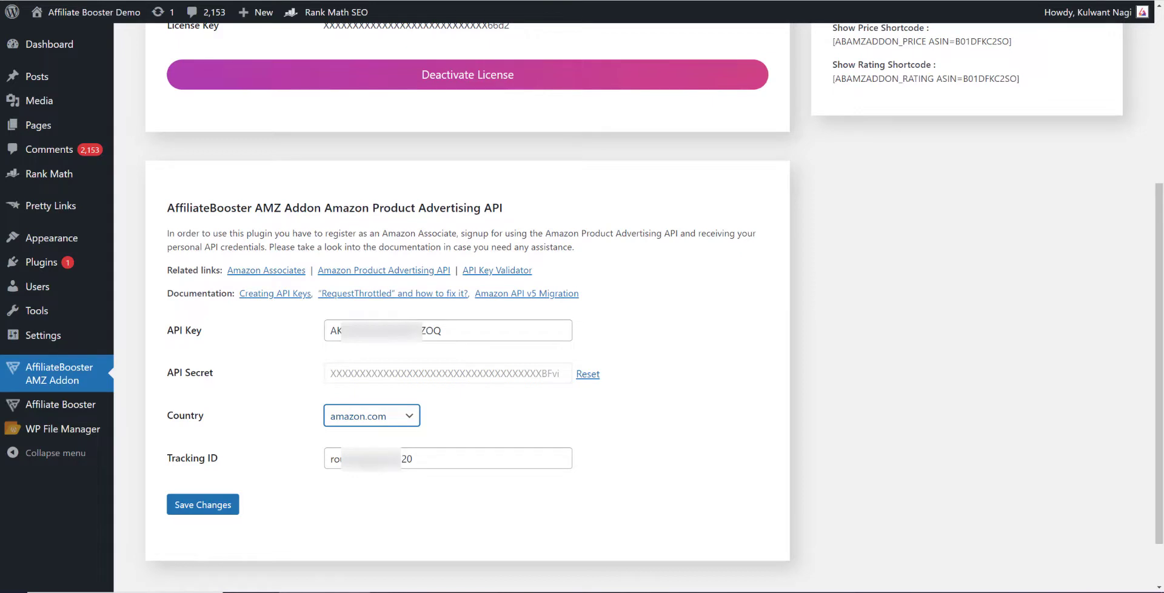
mouse_move(412, 355)
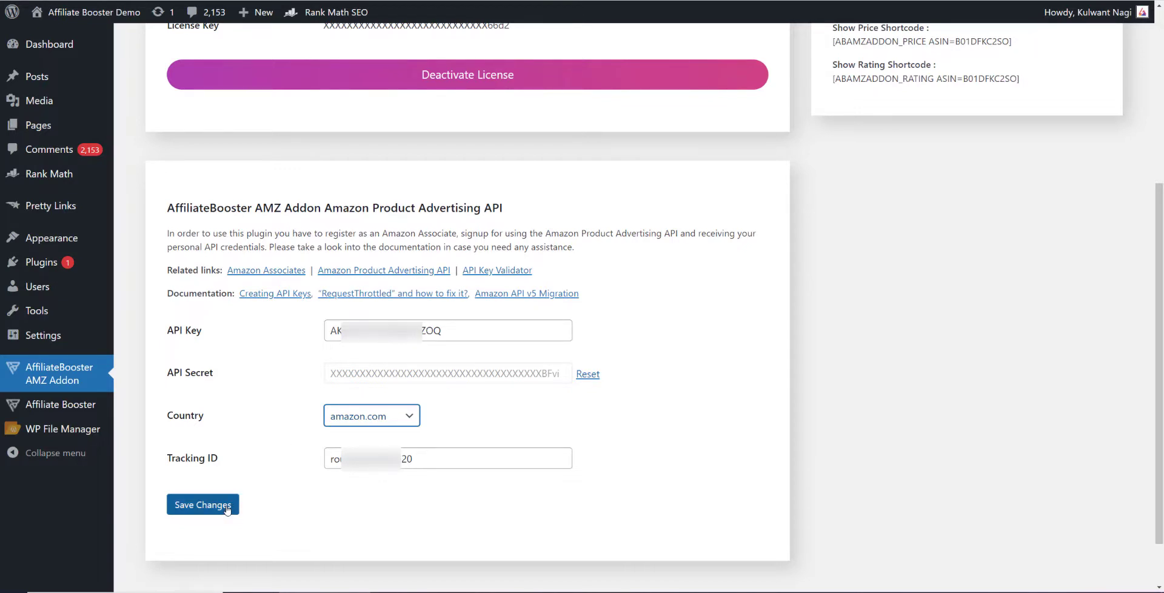
mouse_move(687, 293)
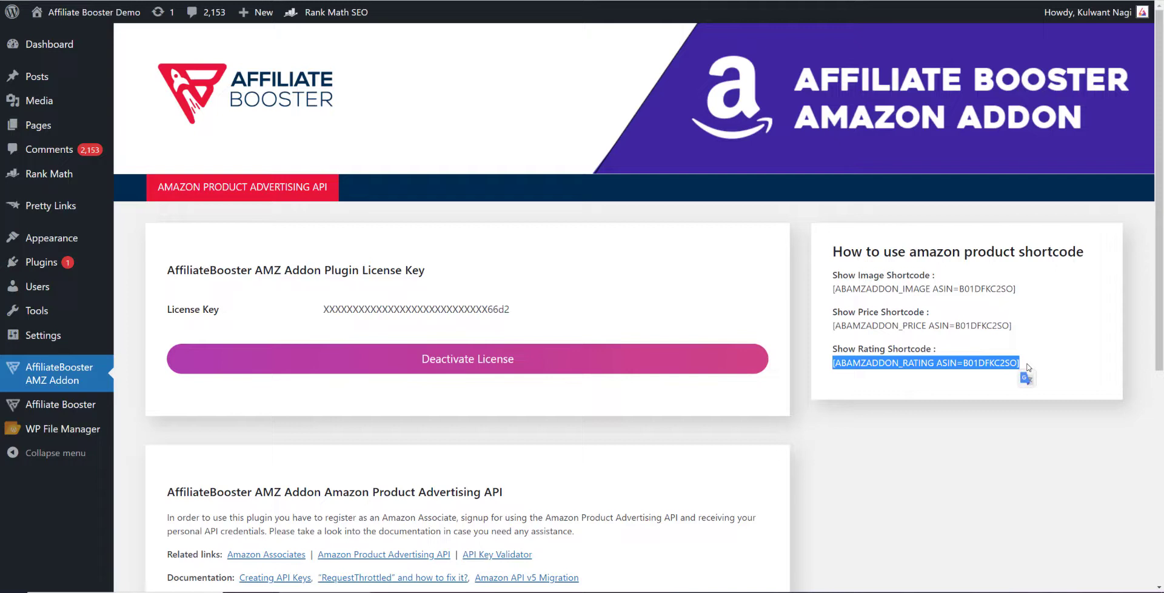
mouse_move(38, 76)
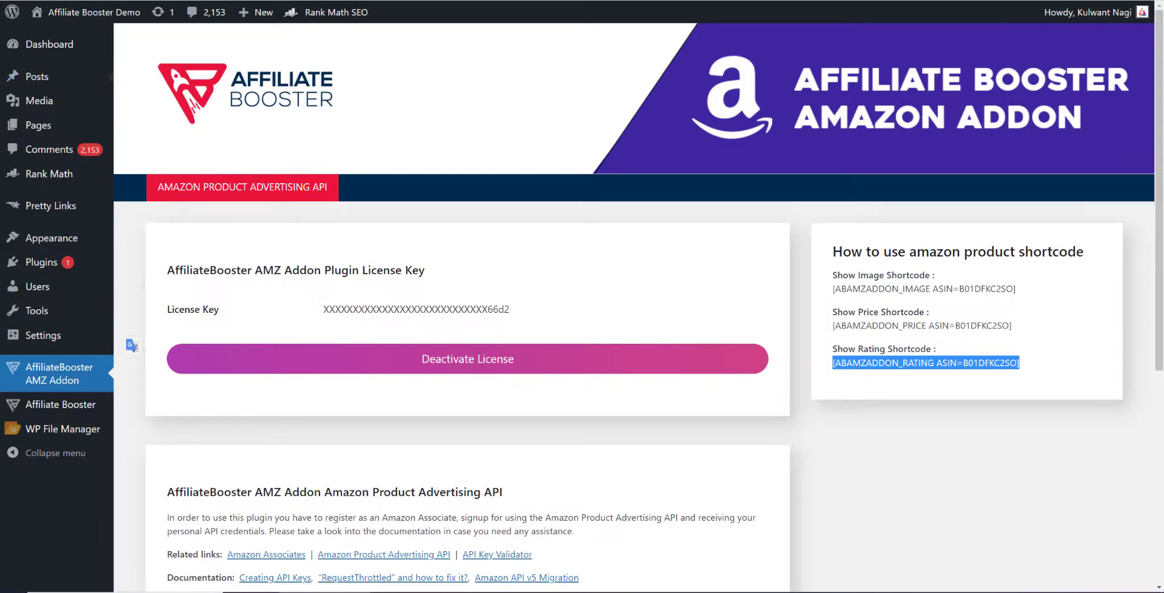
- Go to the WordPress list of all posts after copying the rating shortcode
left_click(36, 75)
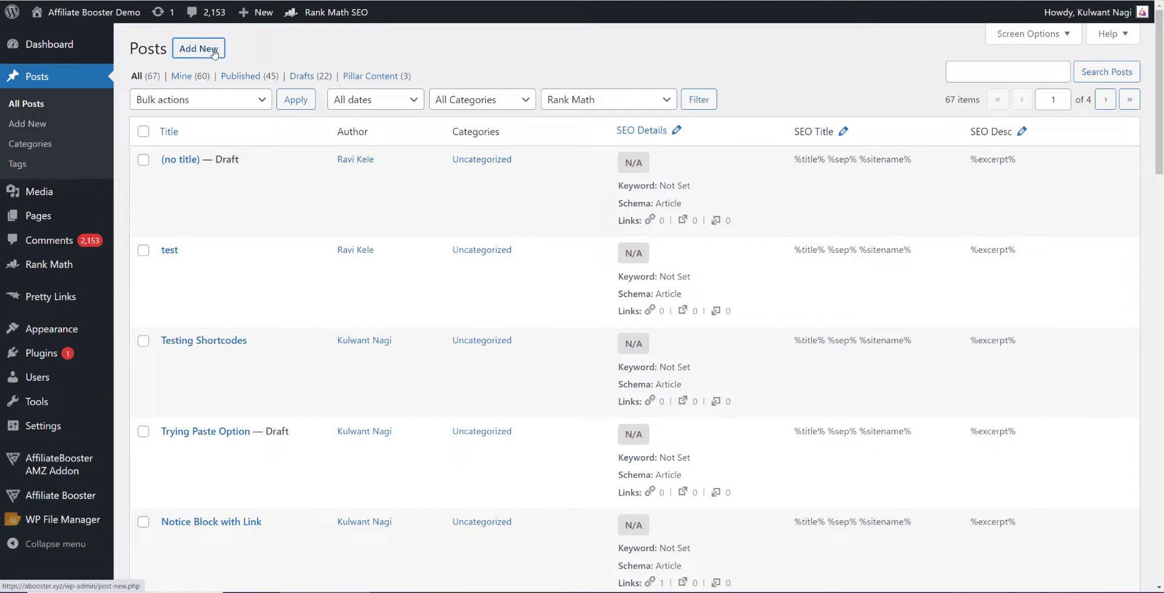
mouse_move(458, 319)
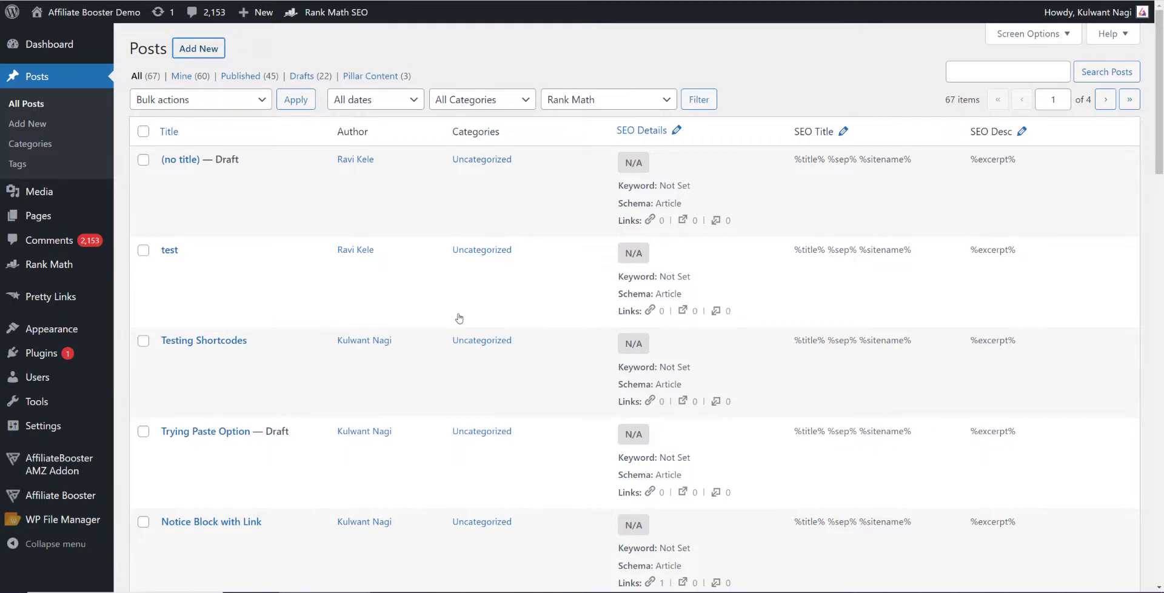
- Start a new post, insert an AB Single Product block via /sin and expand its Amazon settings
left_click(198, 48)
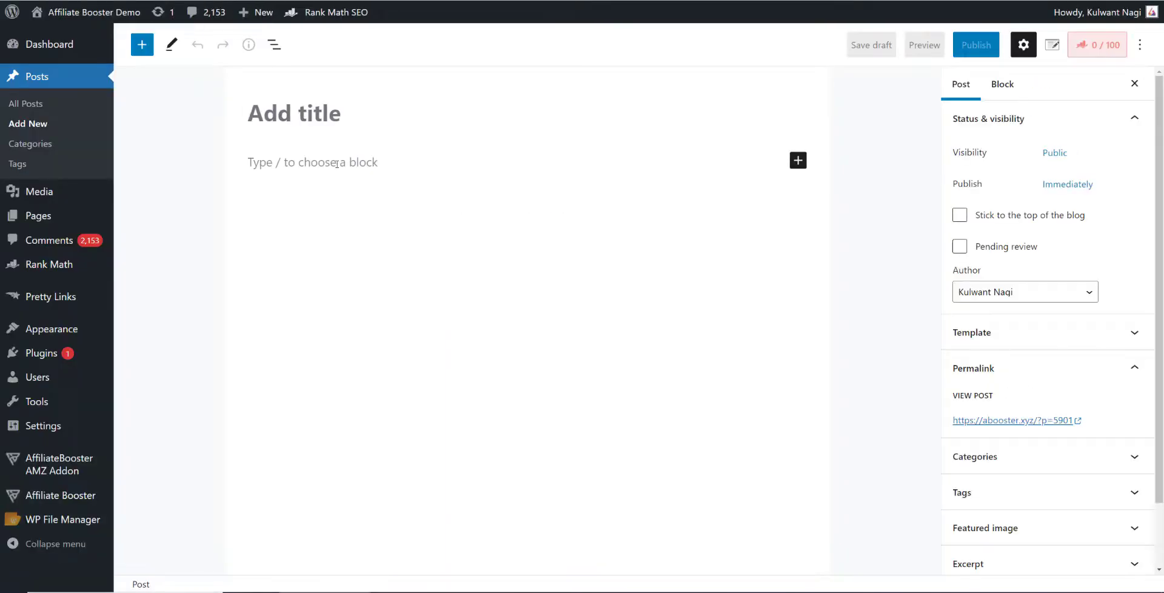
left_click(319, 162)
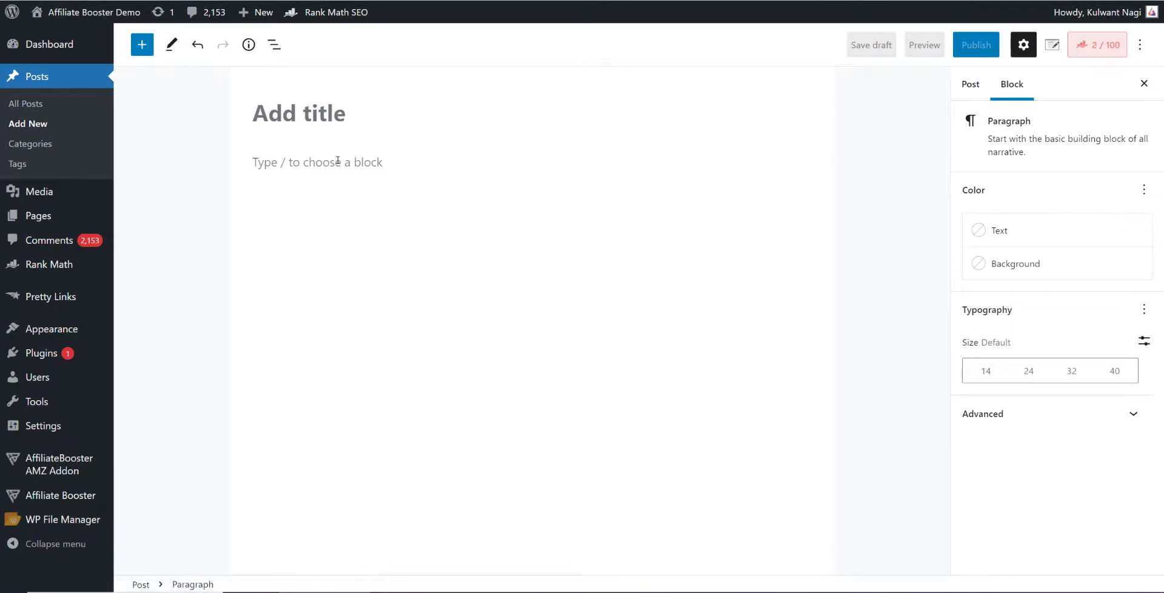
type("/sin")
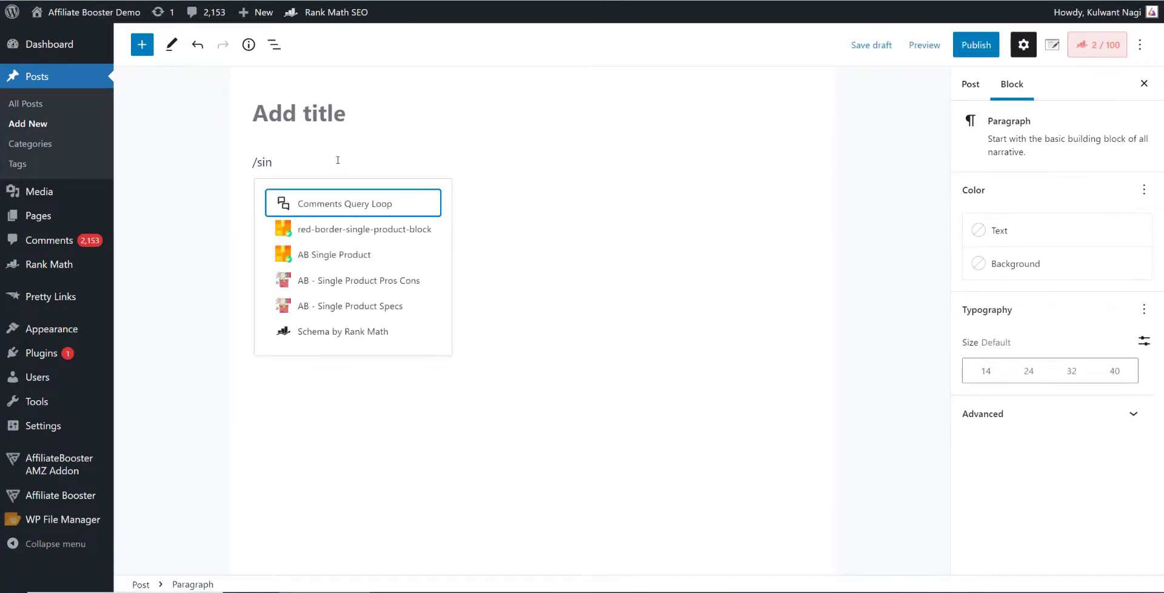
left_click(335, 255)
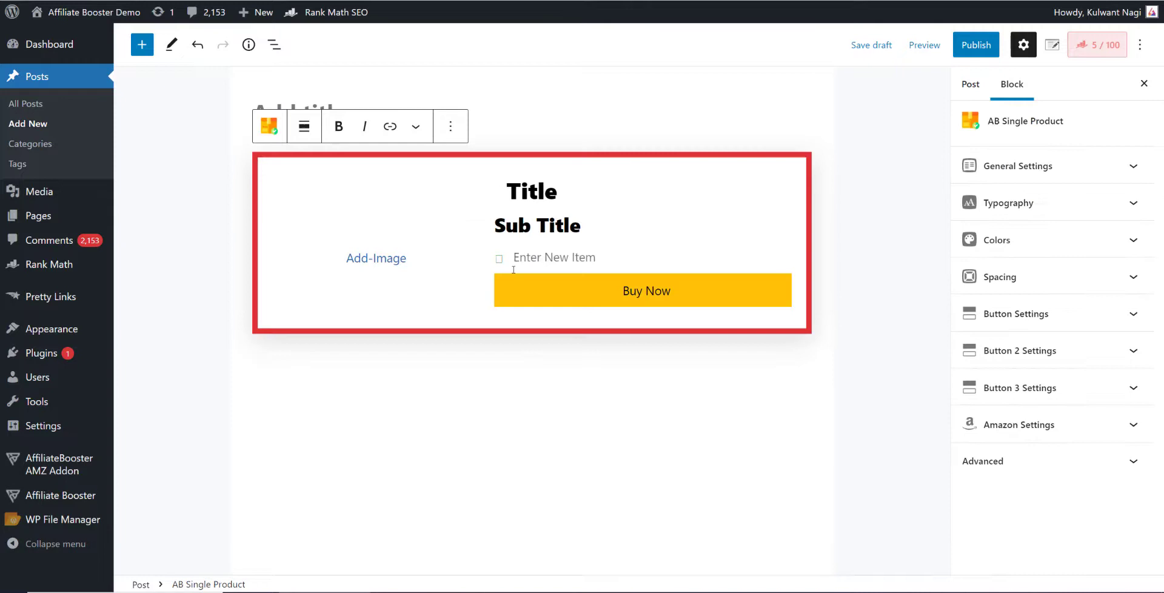
left_click(498, 257)
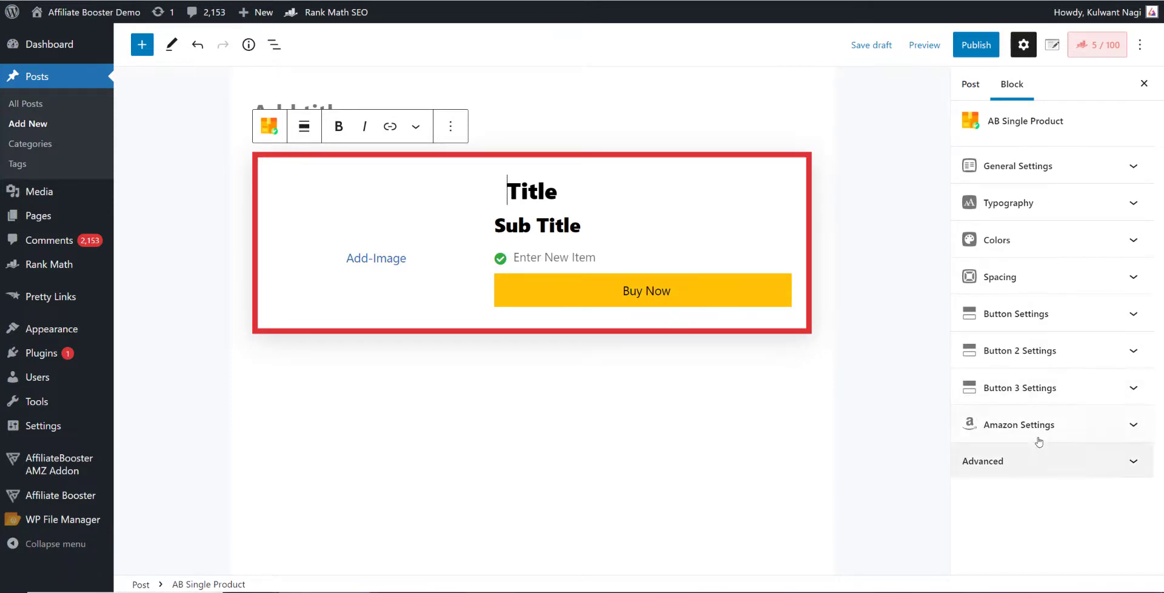
mouse_move(1021, 423)
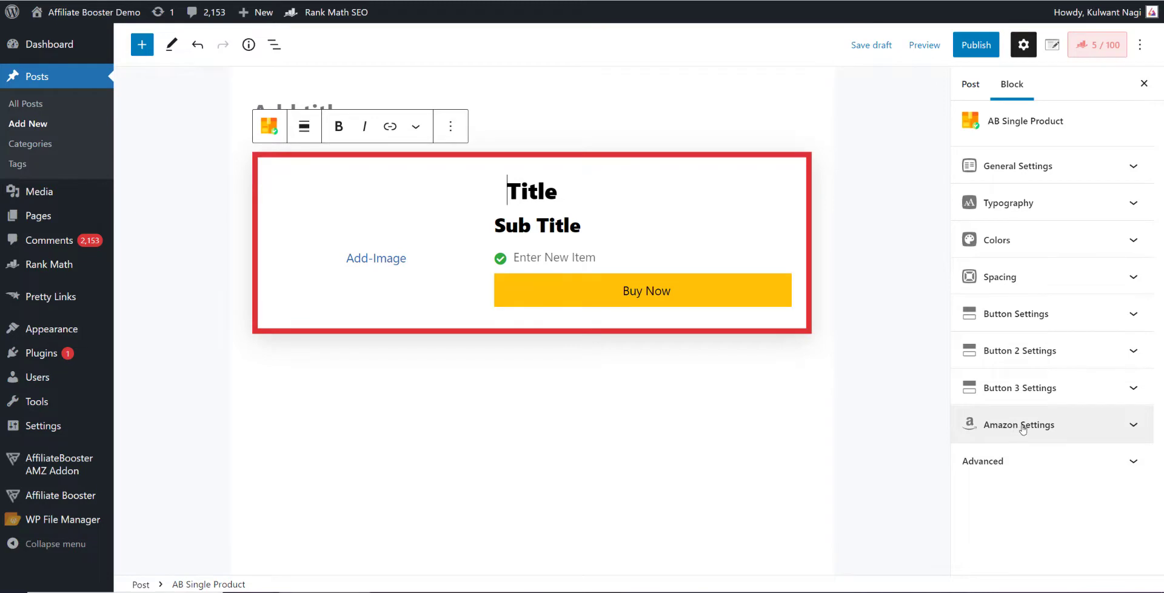
left_click(1021, 424)
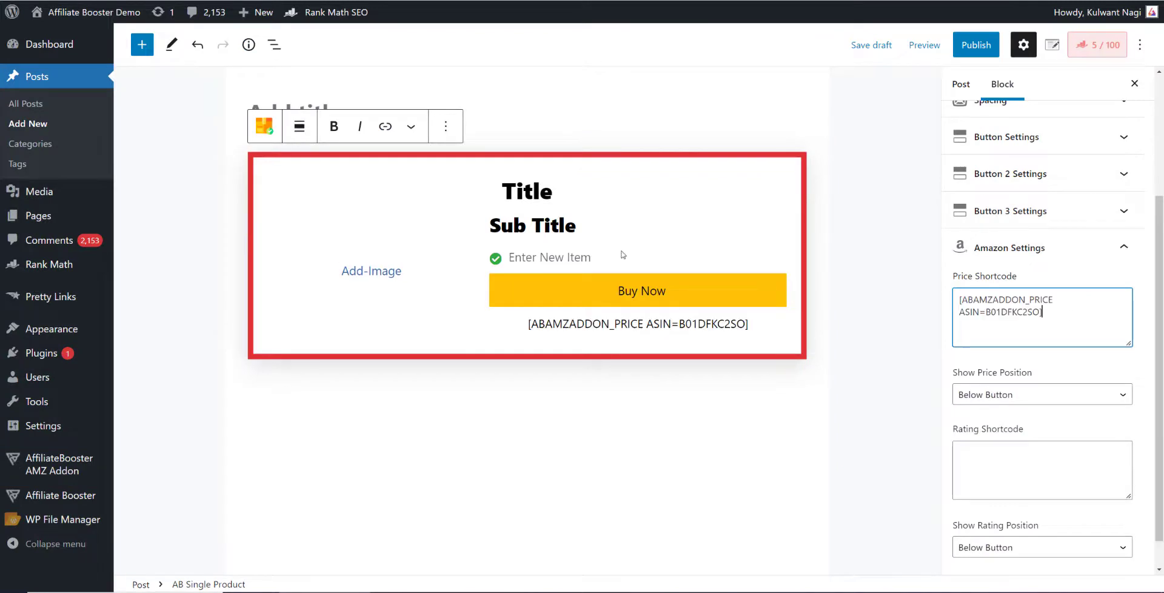
- Enter the rating shortcode [ABAMZADDON_RATING ASIN=B01DFKC2SO] and try the price above the button
left_click(57, 464)
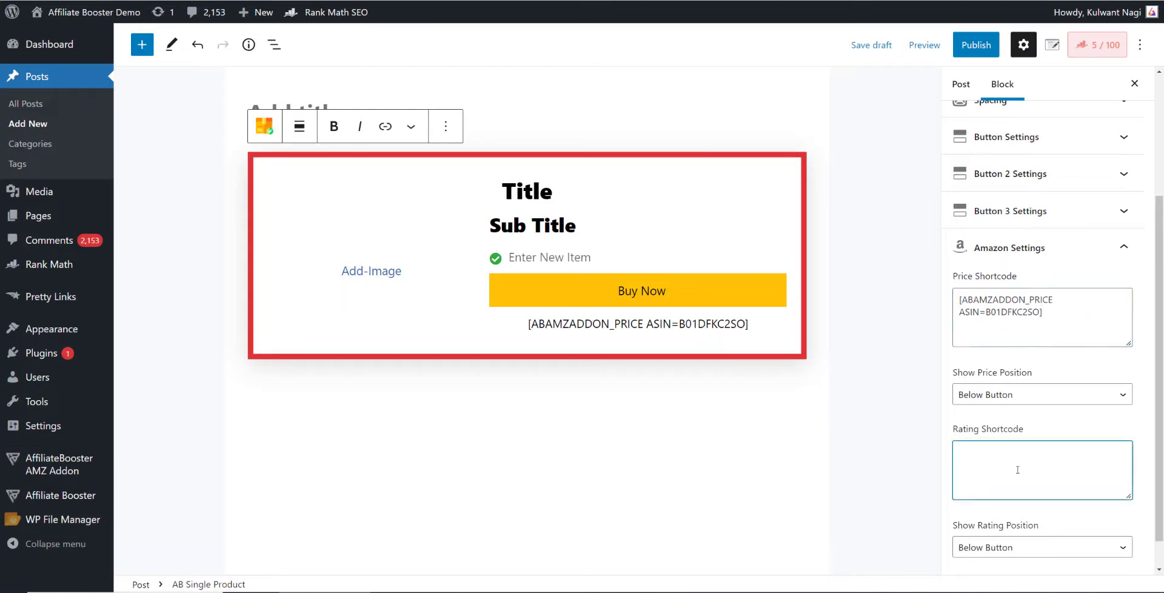
type("[ABAMZADDON_RATING ASIN=B01DFKC2SO]")
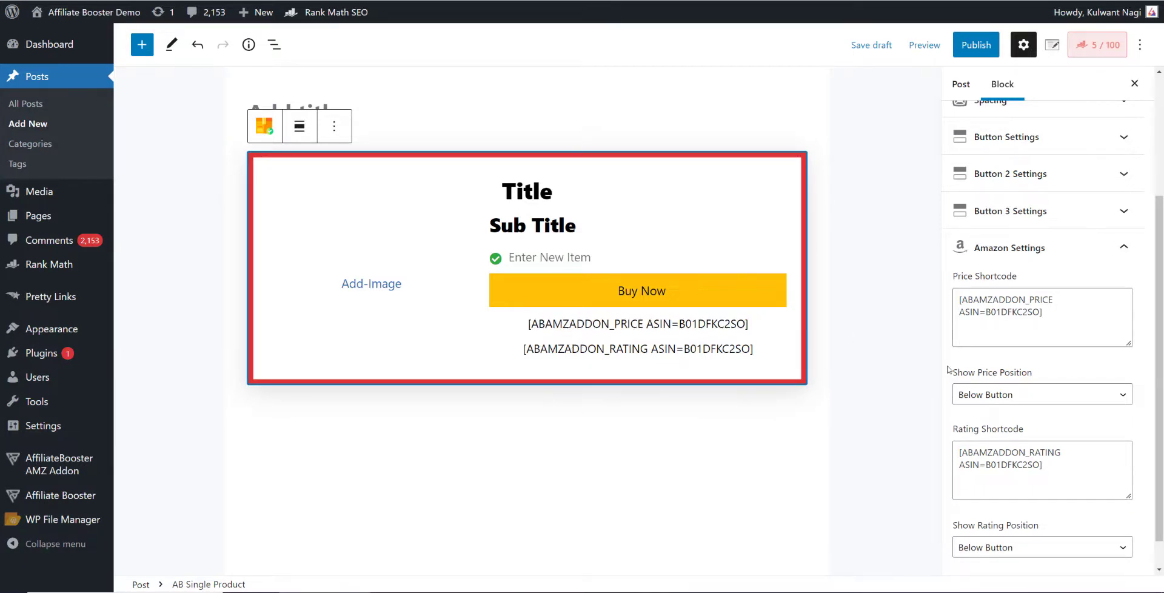
mouse_move(960, 375)
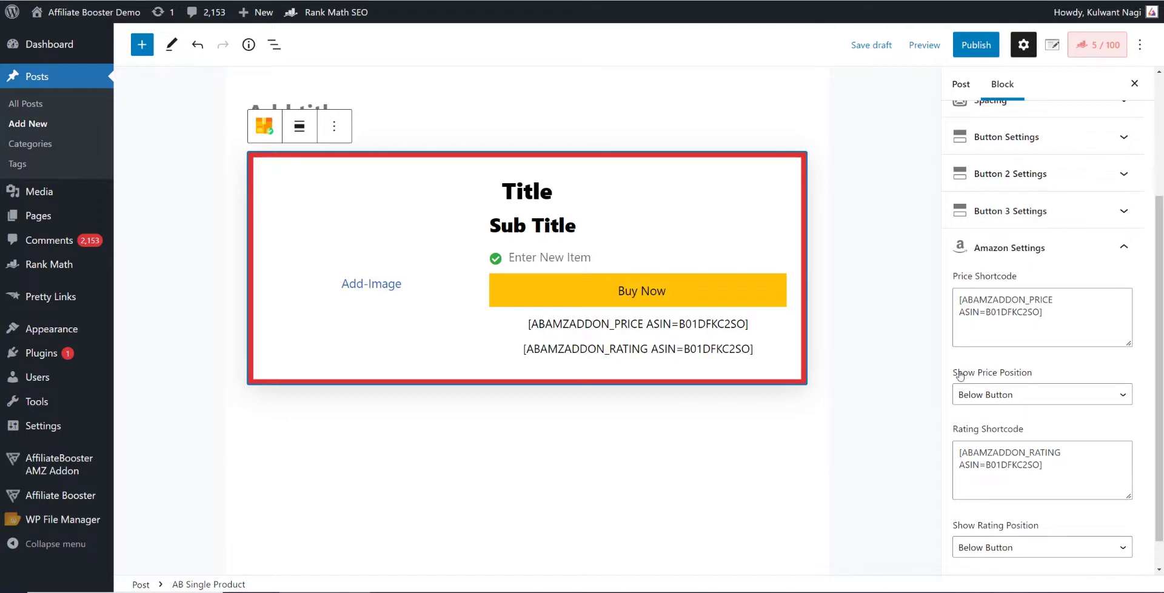
left_click(1040, 394)
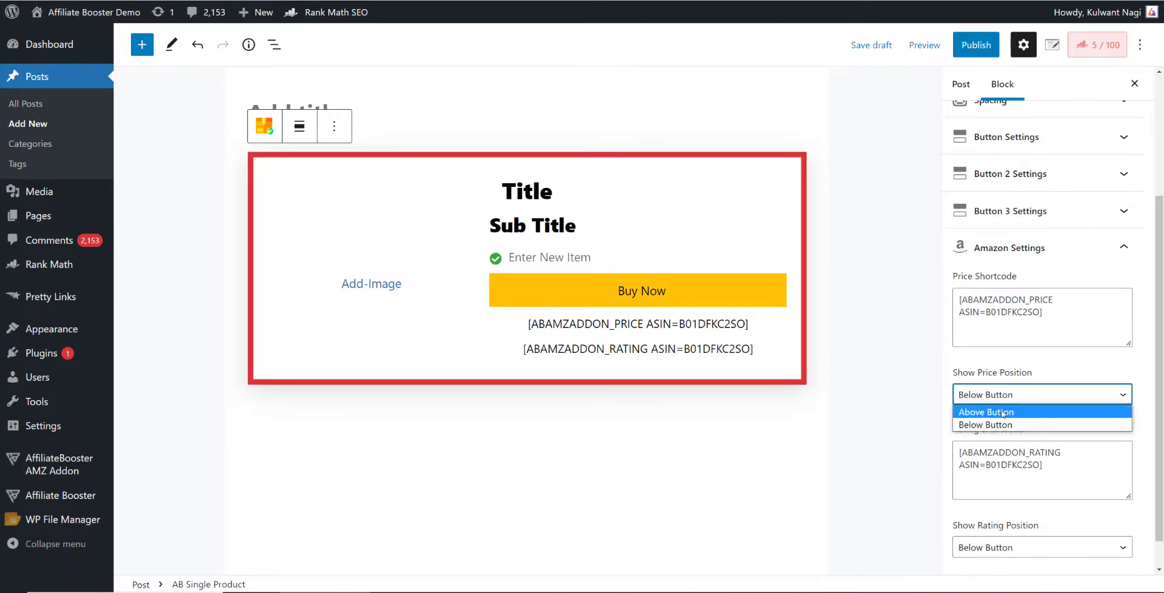
left_click(987, 411)
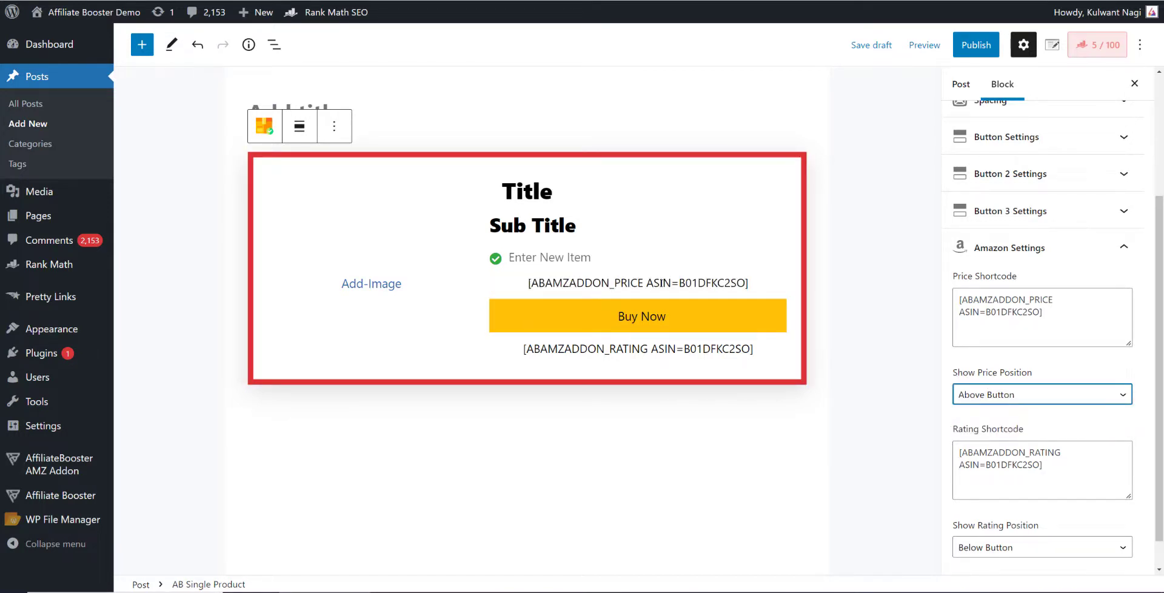
scroll("down", 3)
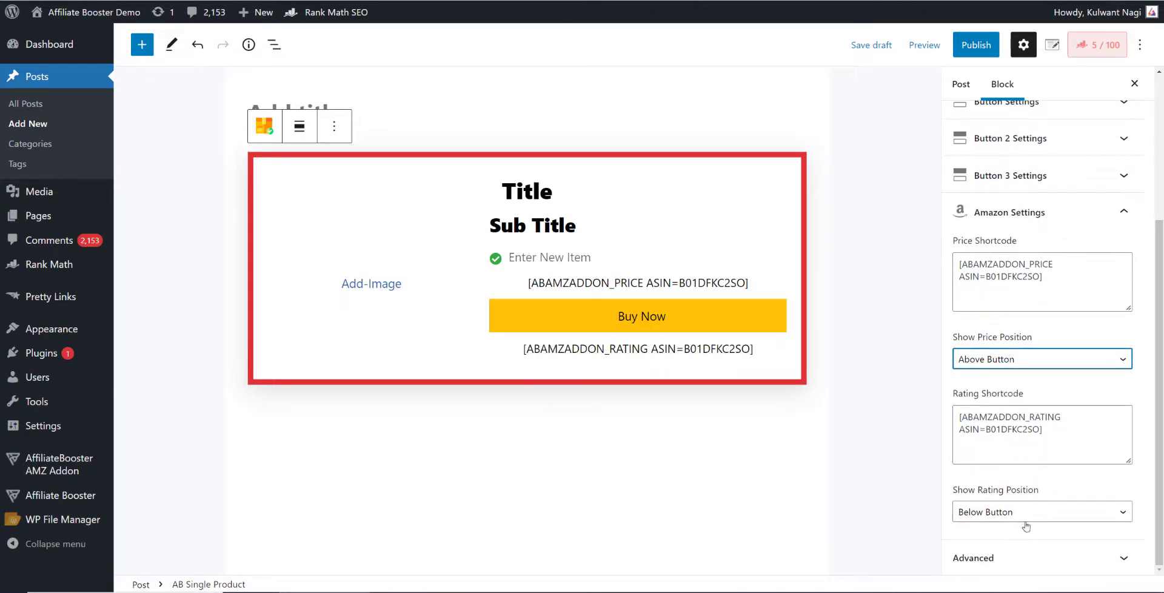
- Set Show Rating Position to Above Button and Show Price Position to Below Button
left_click(1041, 512)
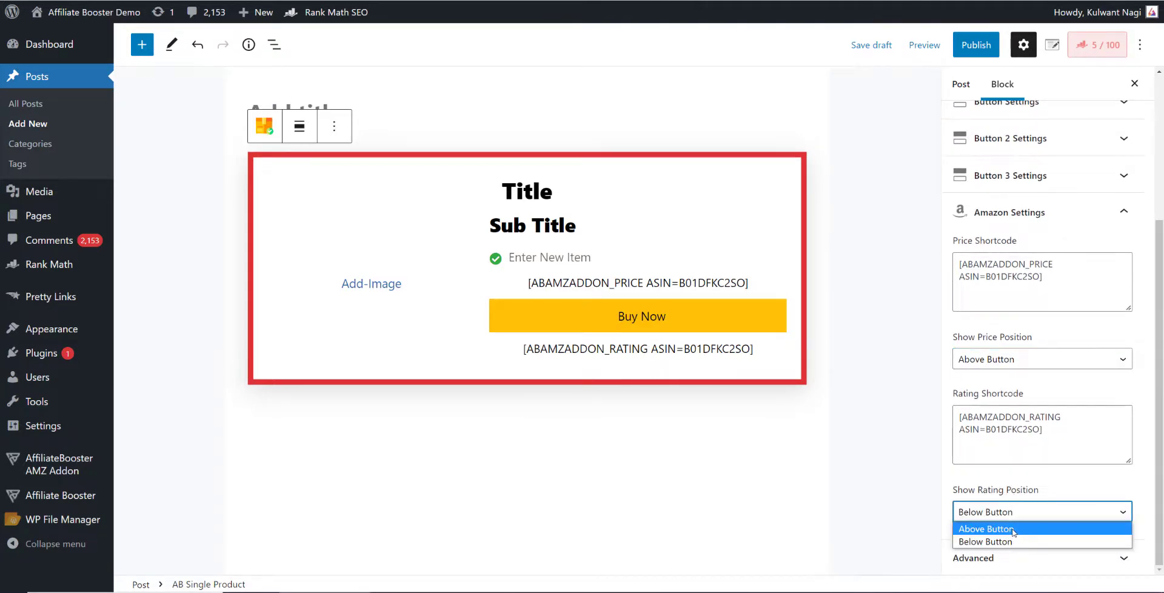
left_click(986, 529)
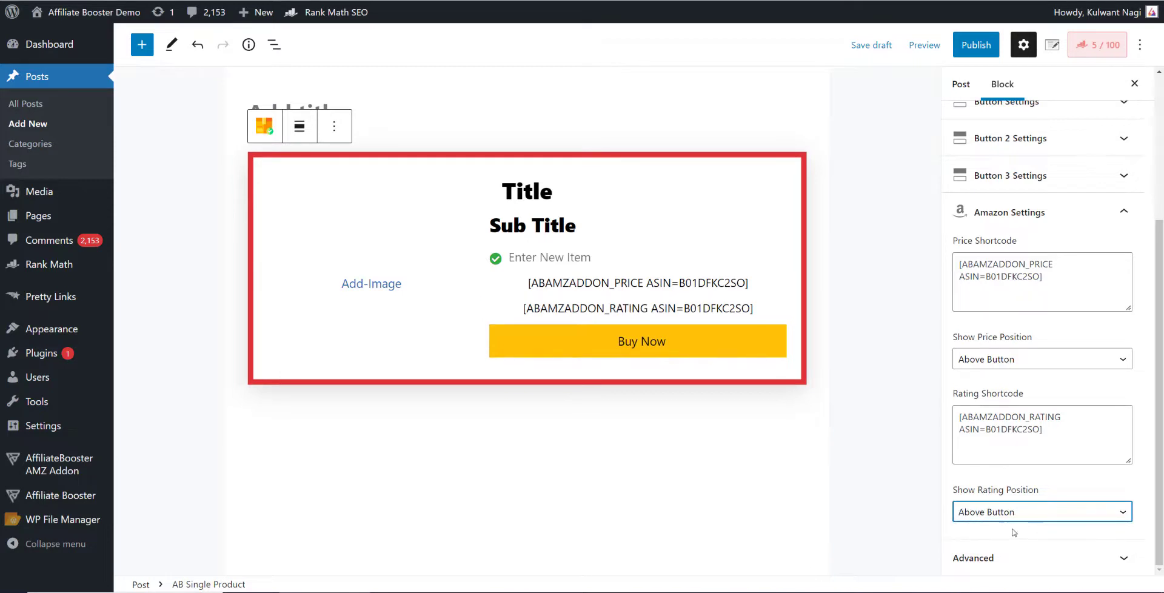
left_click(1042, 359)
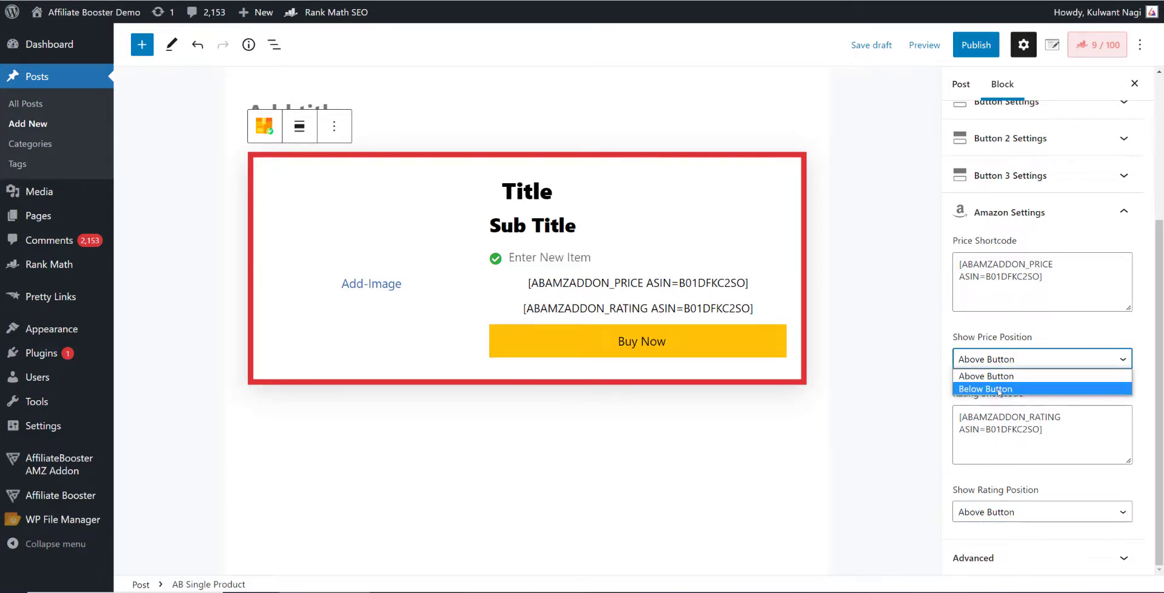
left_click(985, 388)
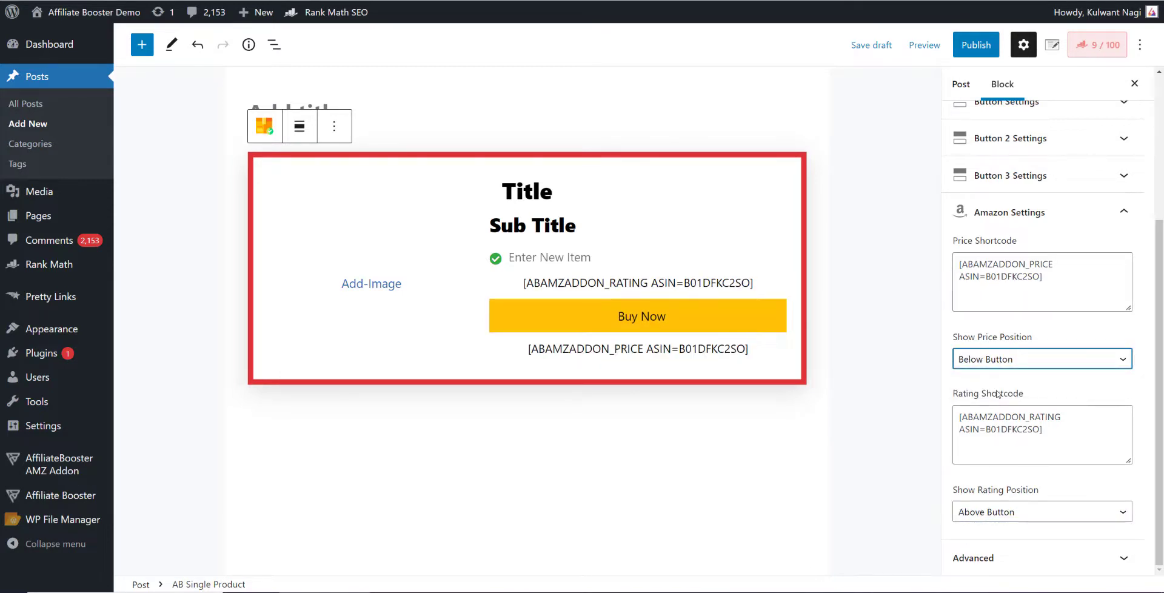
mouse_move(768, 391)
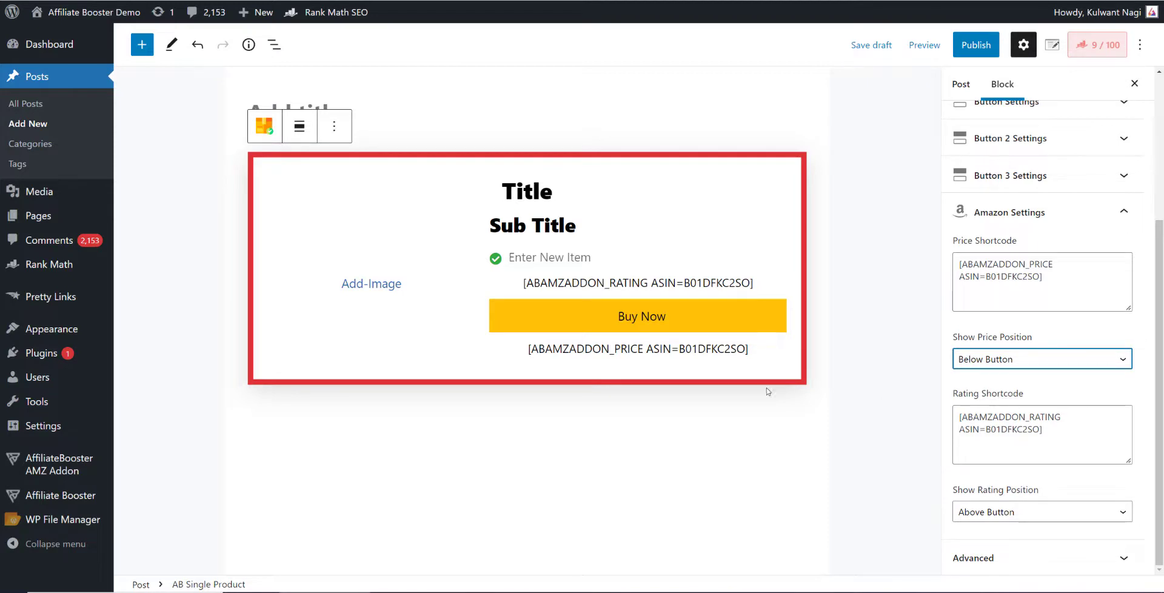
mouse_move(580, 370)
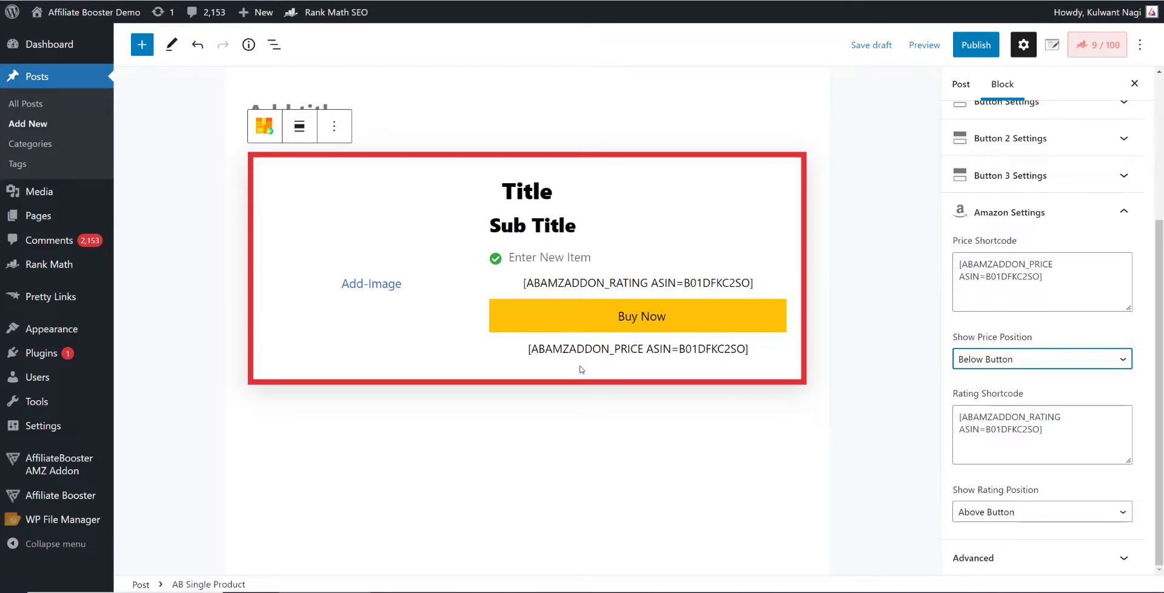
- Browse the Amazon FitDesk under-desk bike page down to its ASIN B071NFV3PB
double_click(662, 283)
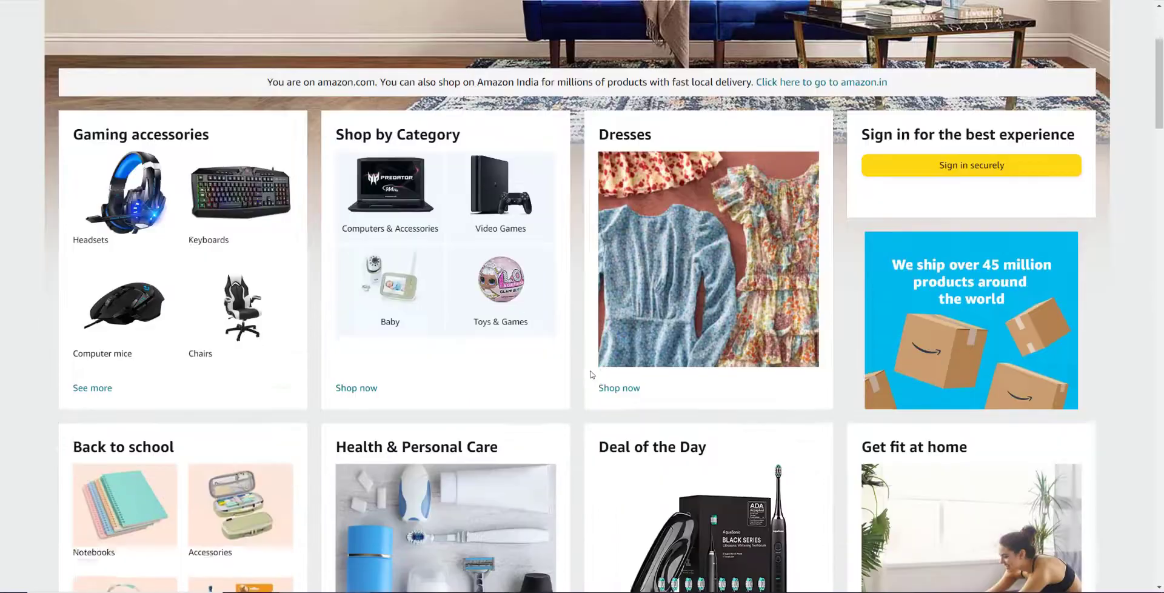
scroll("down", 3)
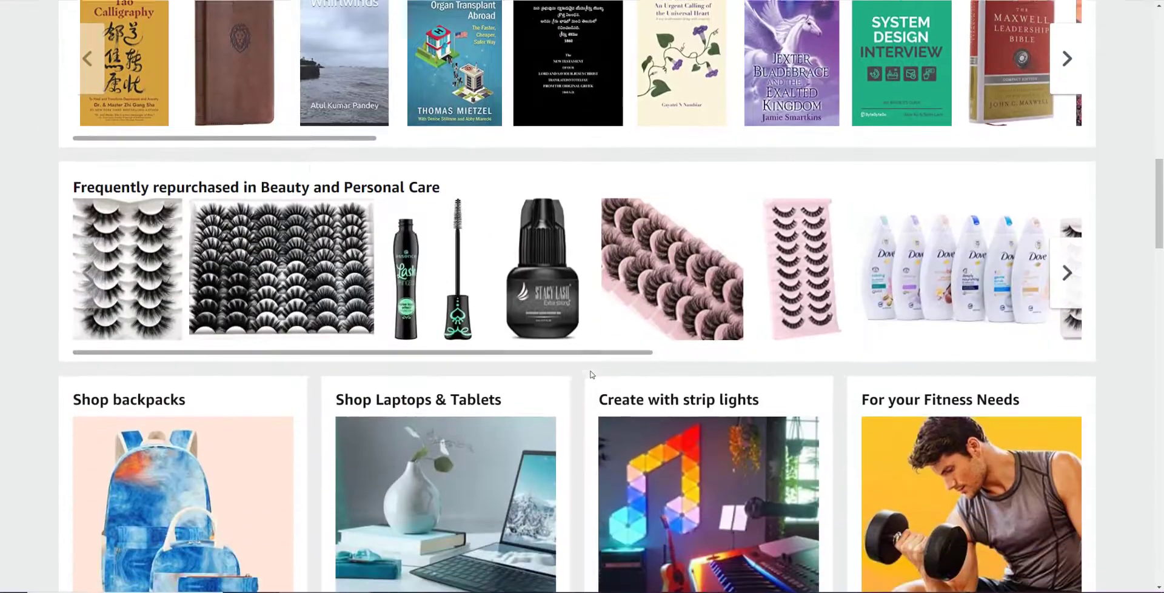
scroll("down", 3)
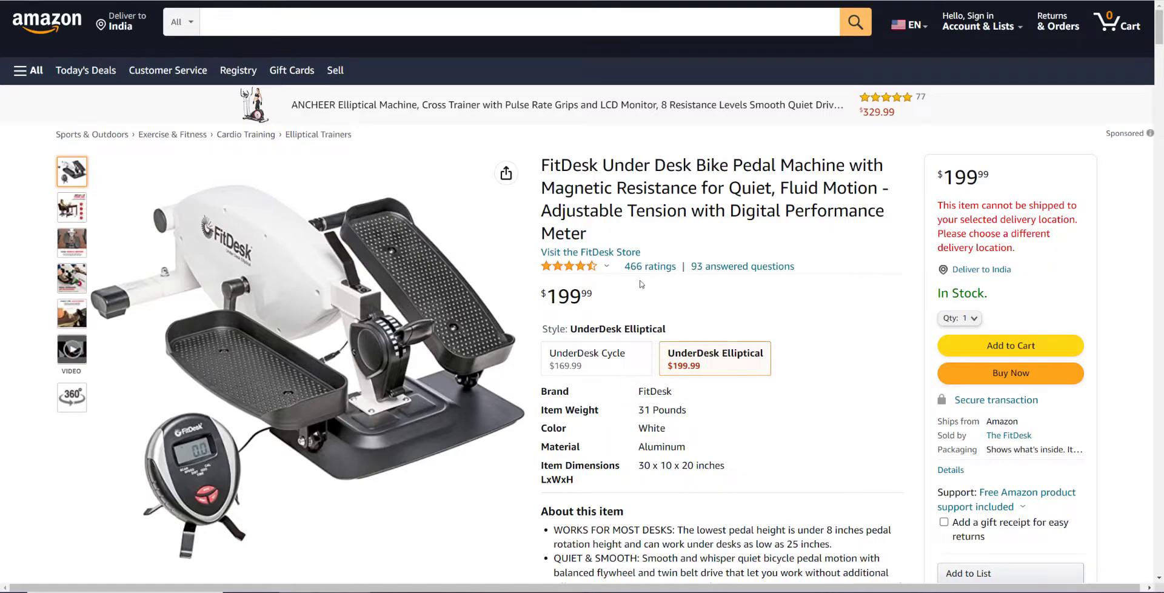
scroll("down", 3)
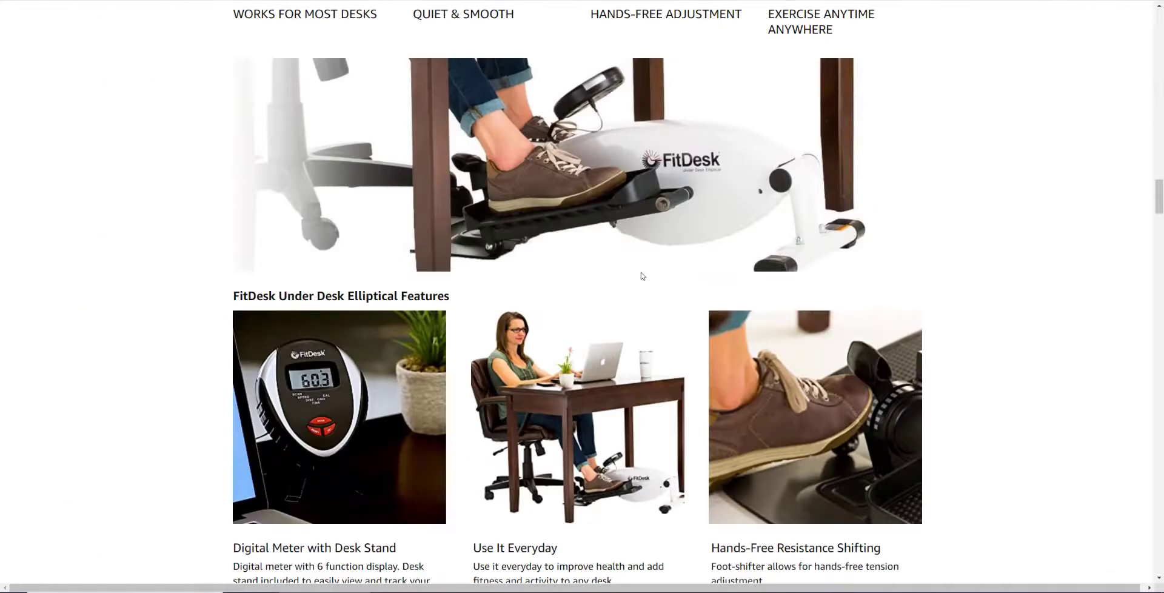
scroll("down", 3)
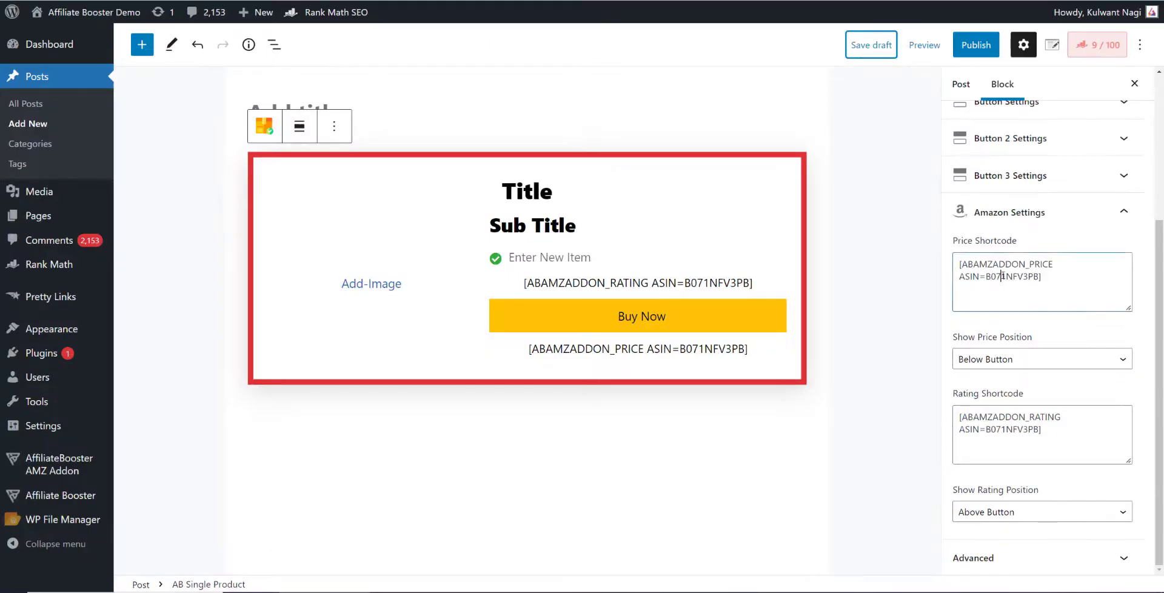
- Save the post as a draft before opening the block's general settings
left_click(1042, 280)
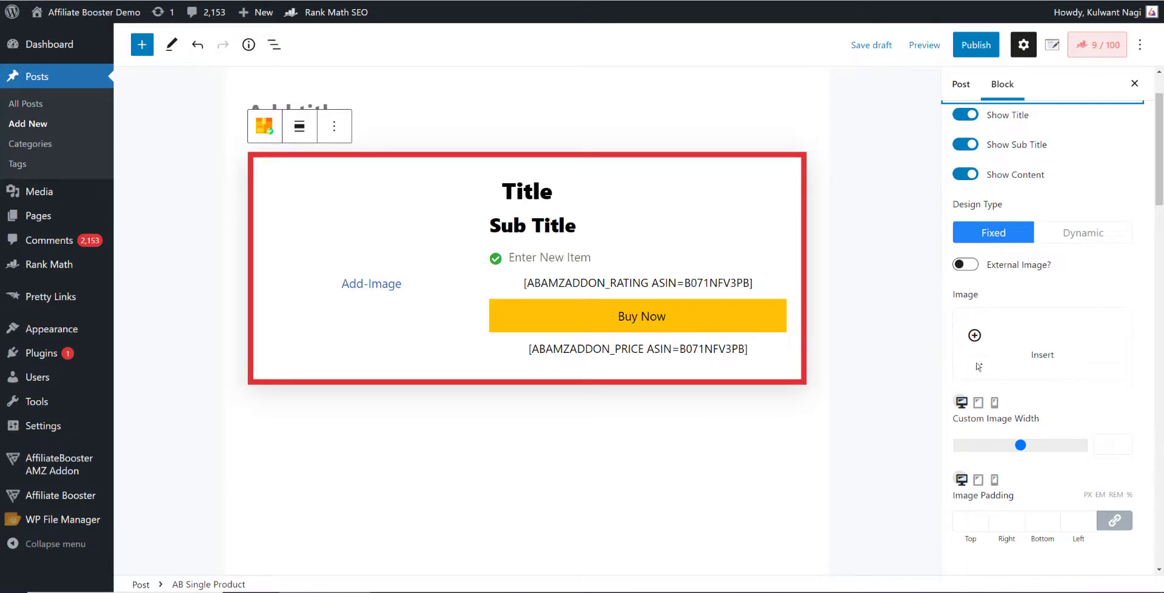
- Turn on External Image with shortcode [ABAMZADDON_IMAGE ASIN=B071NFV3PB] and save the draft
left_click(965, 264)
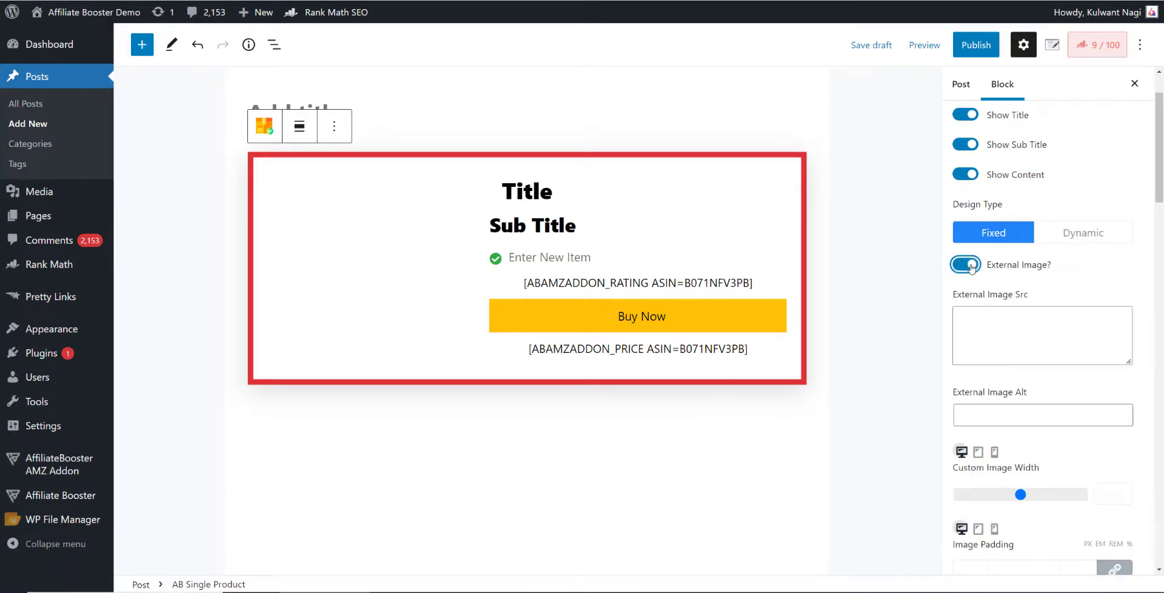
left_click(1041, 335)
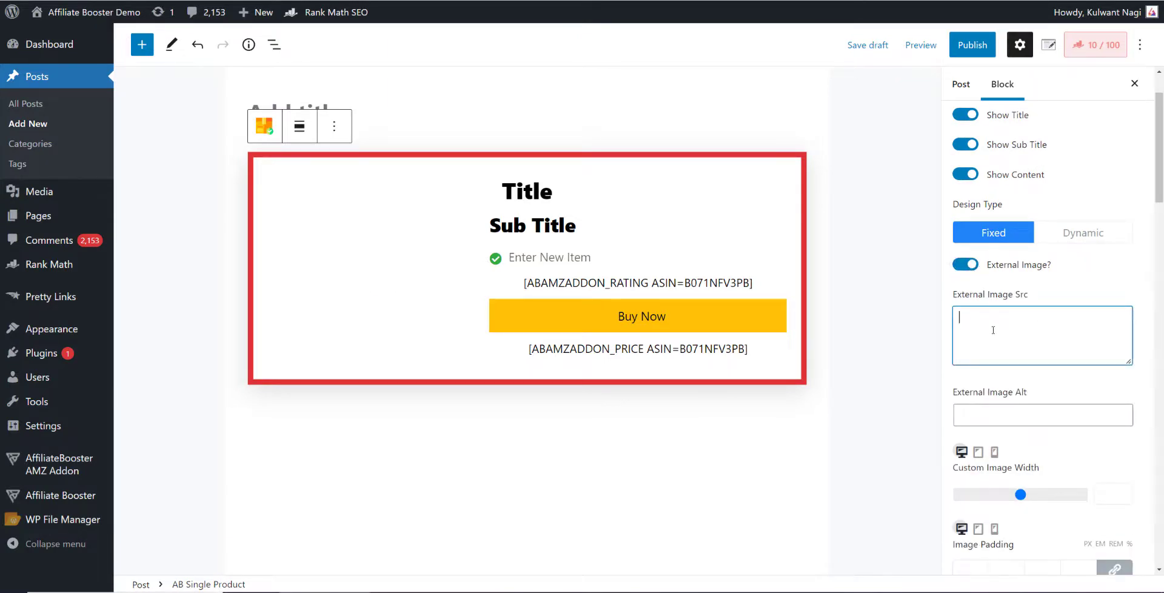
type("[ABAMZADDON_IMAGE ASIN=B01DFKC2SO]")
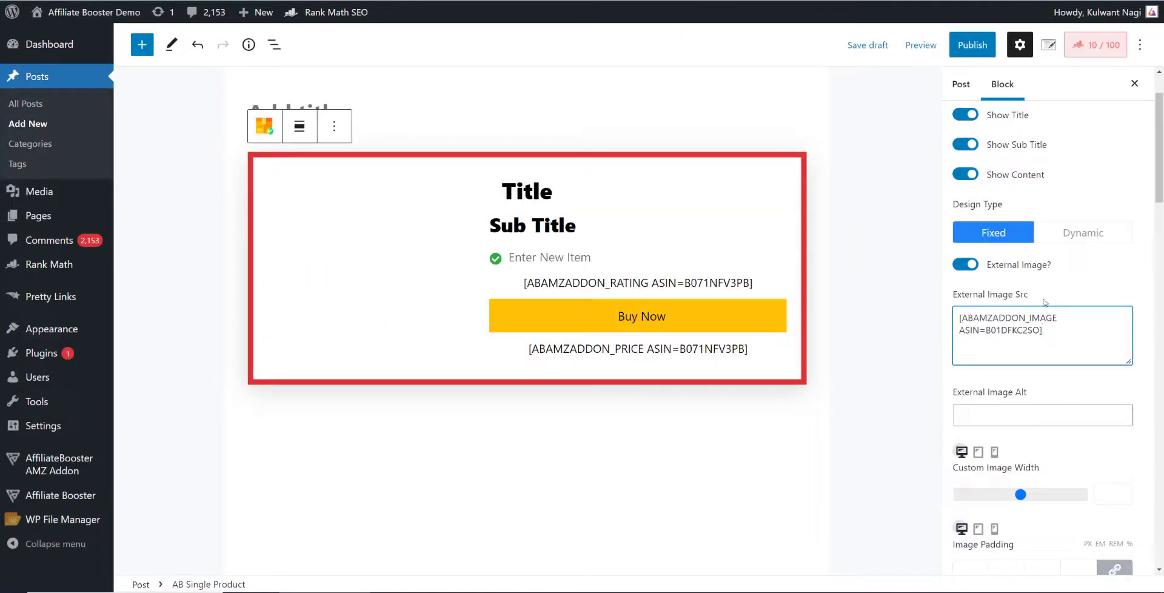
double_click(1016, 329)
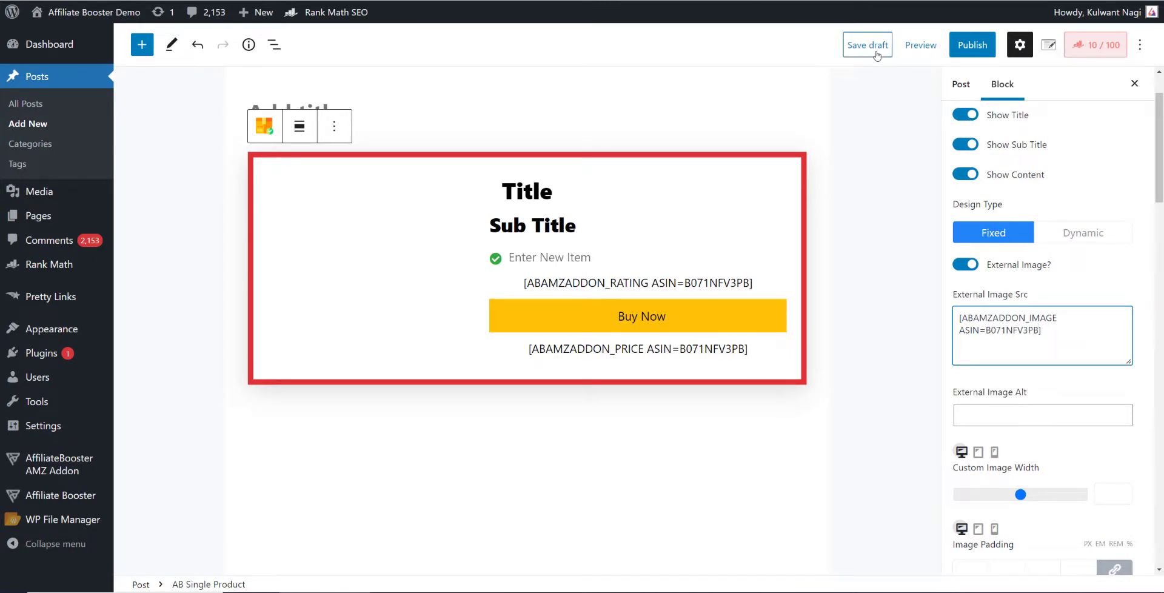
left_click(866, 45)
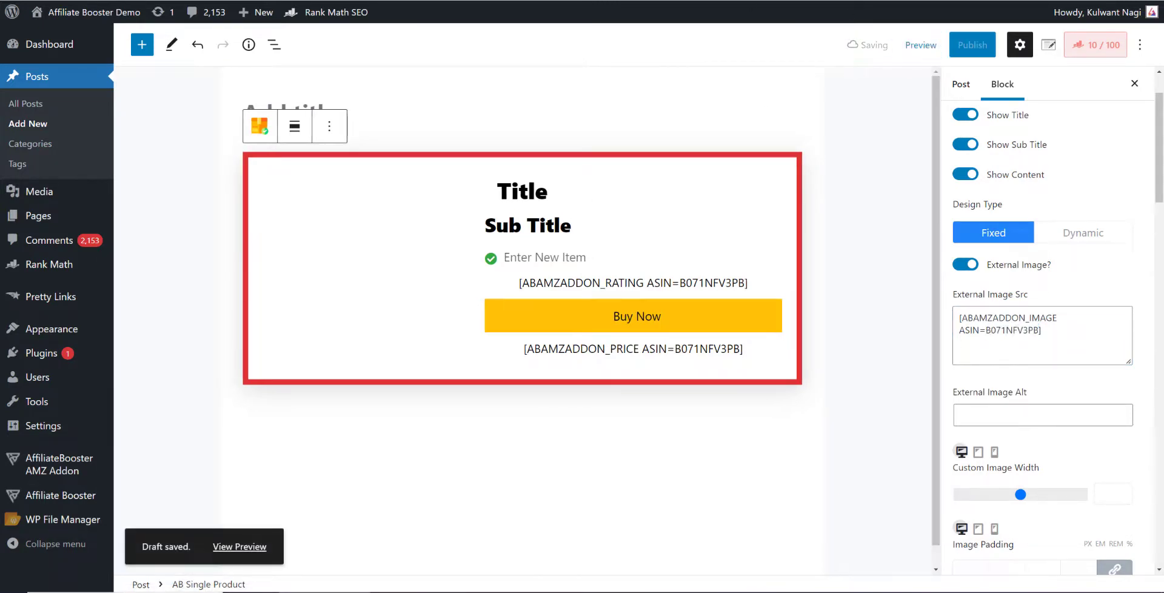
- Preview the post to see the live FitDesk image and Rating: 4.65 from Amazon
left_click(239, 546)
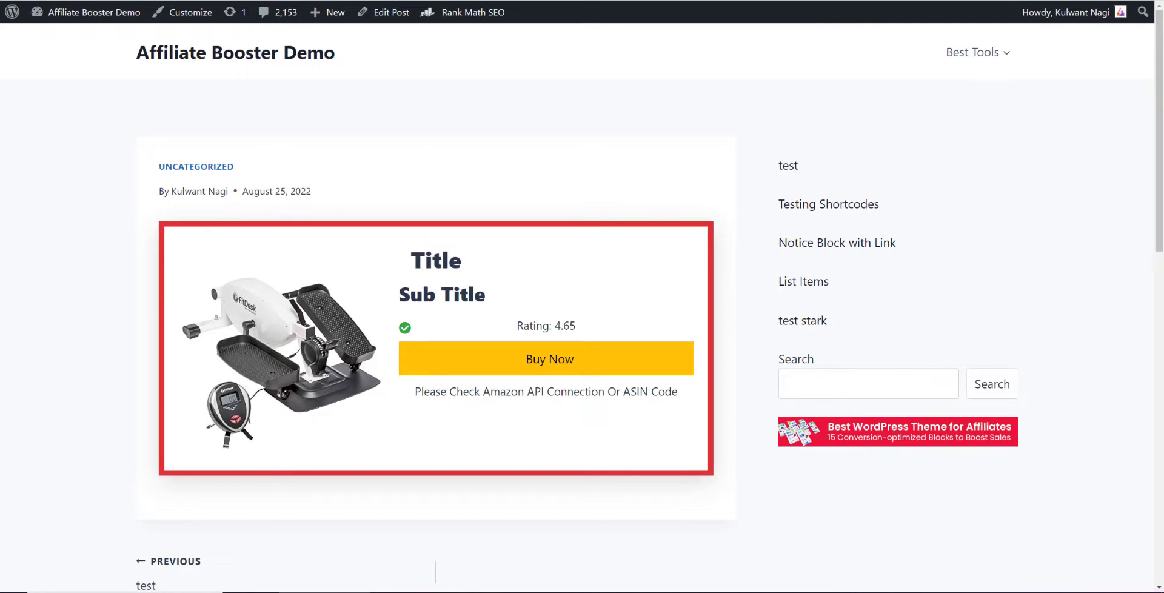
mouse_move(566, 303)
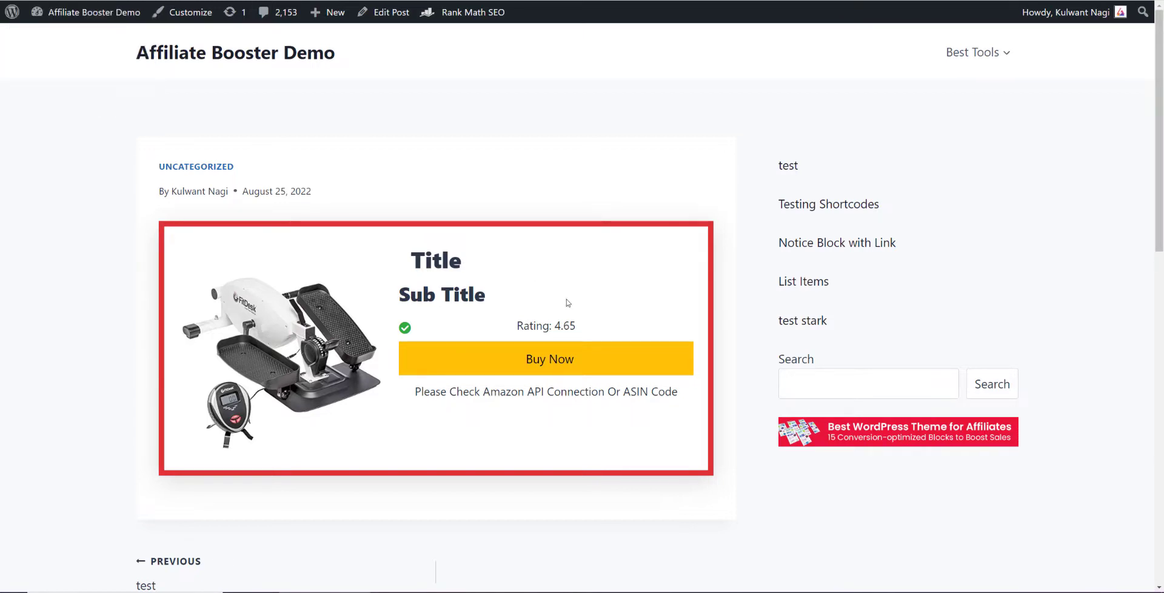
mouse_move(556, 108)
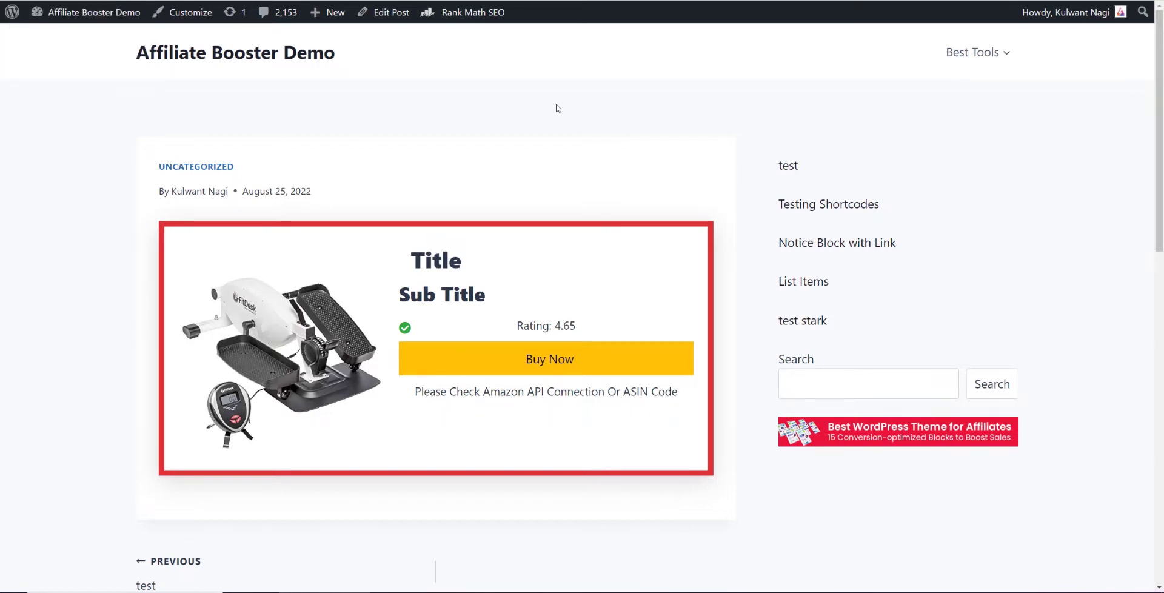